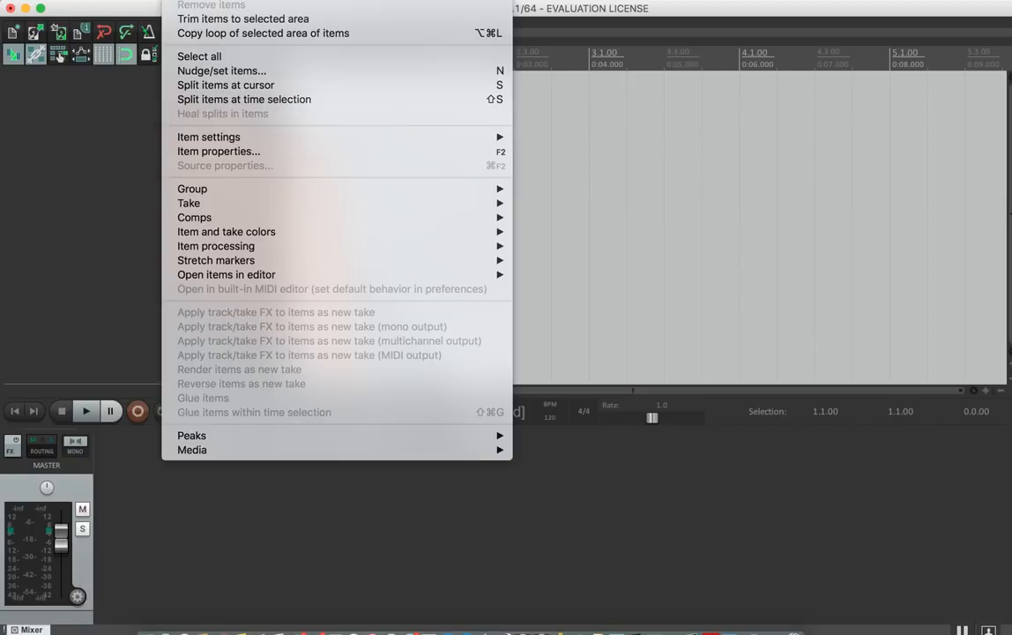
# Step: Add a new instrument track with SynthMaster 2.9 and agree to send the crash report
pyautogui.click(262, 39)
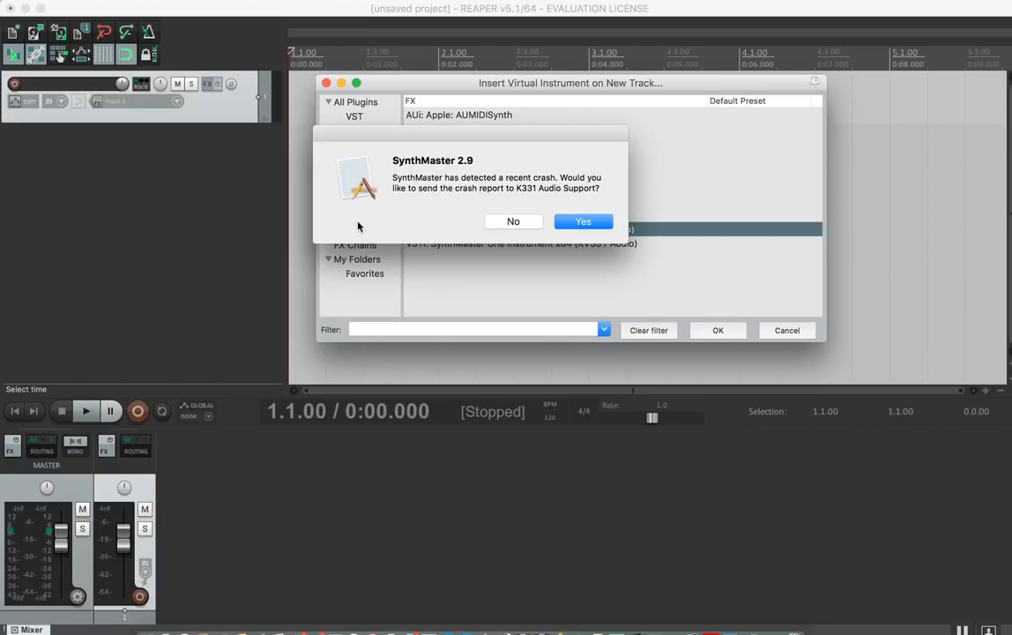
pyautogui.moveTo(414, 183)
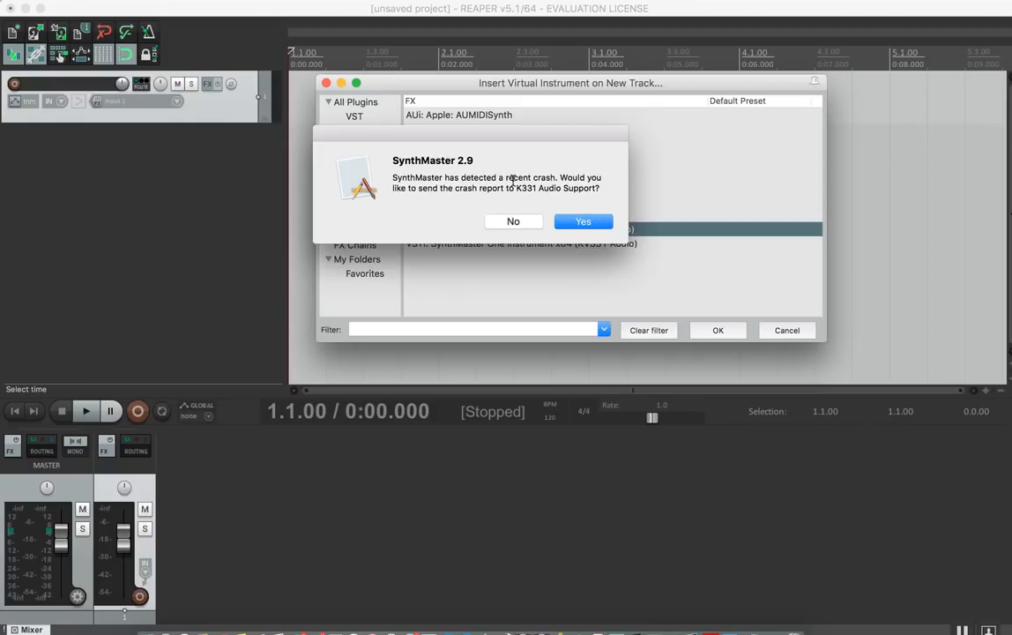
pyautogui.moveTo(467, 171)
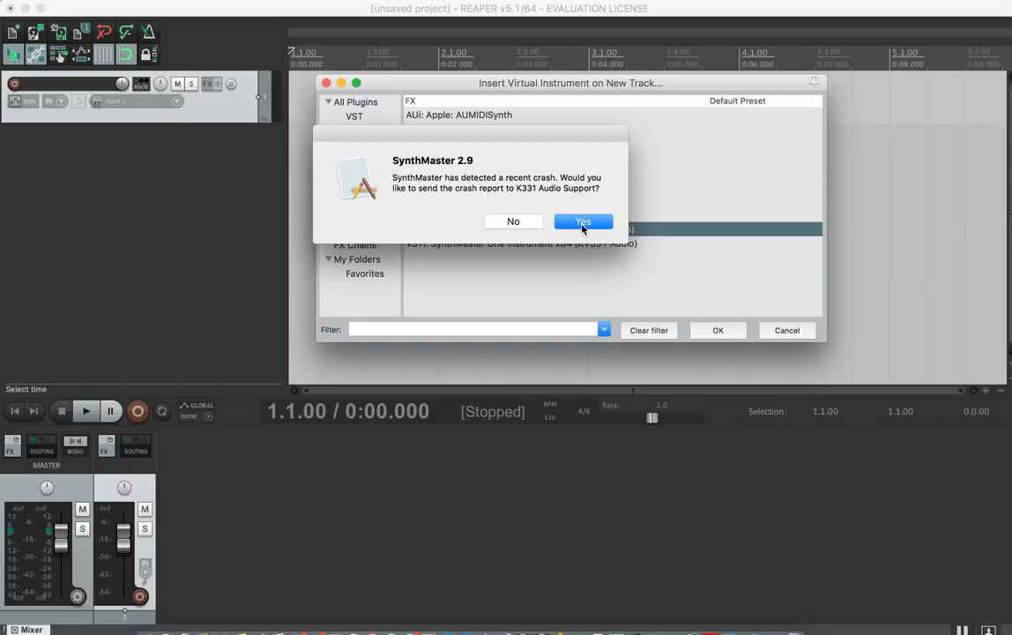
pyautogui.moveTo(523, 141)
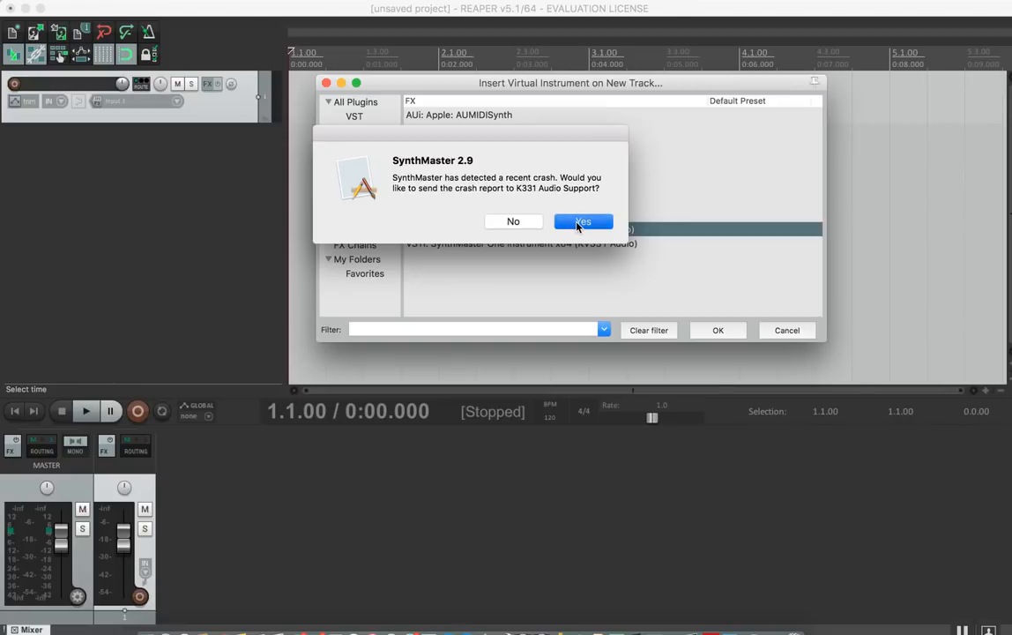
pyautogui.click(581, 221)
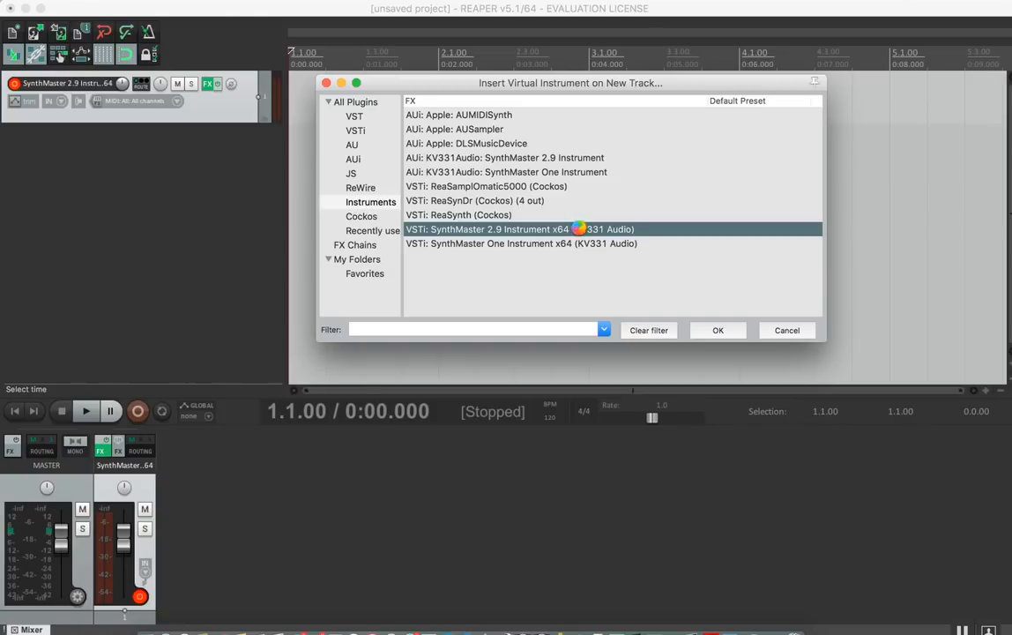
# Step: Confirm the instrument, switch the global skin to sT-Tranquil Blue-120% and acknowledge the reopen notice
pyautogui.click(718, 329)
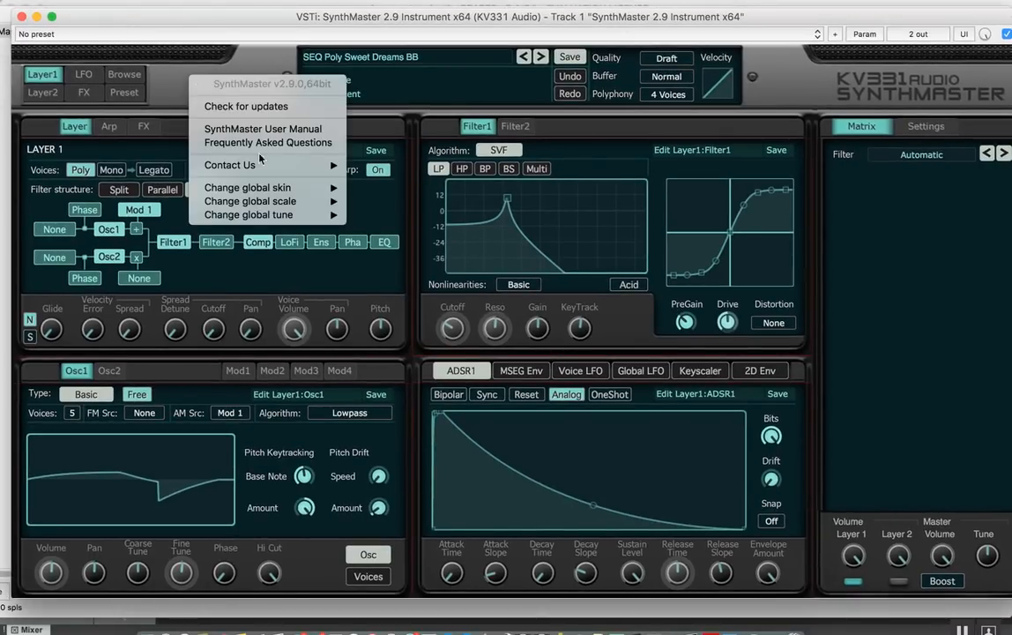
pyautogui.click(247, 186)
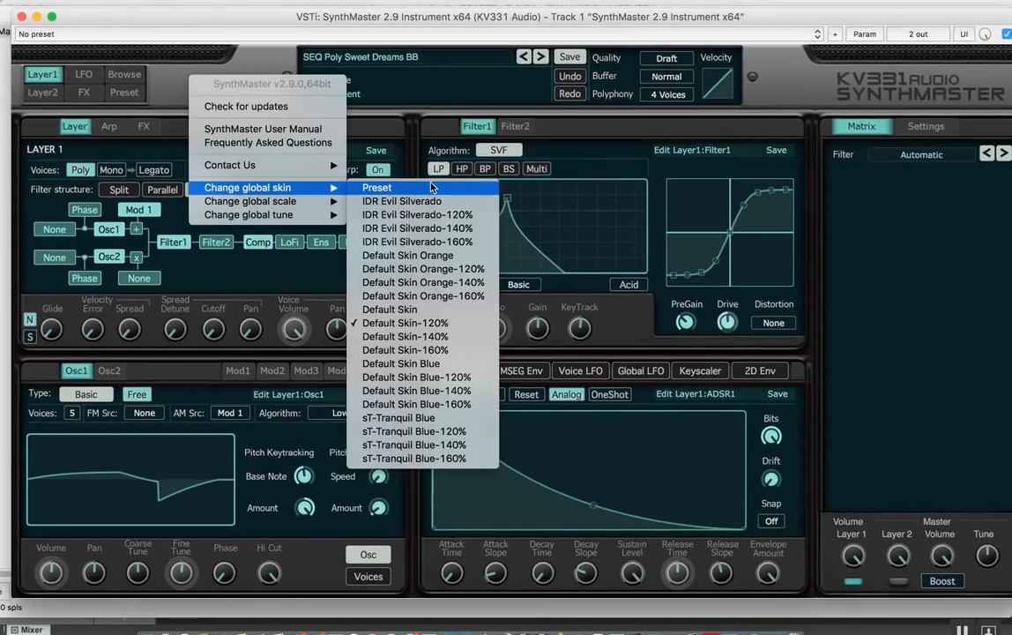
pyautogui.moveTo(399, 417)
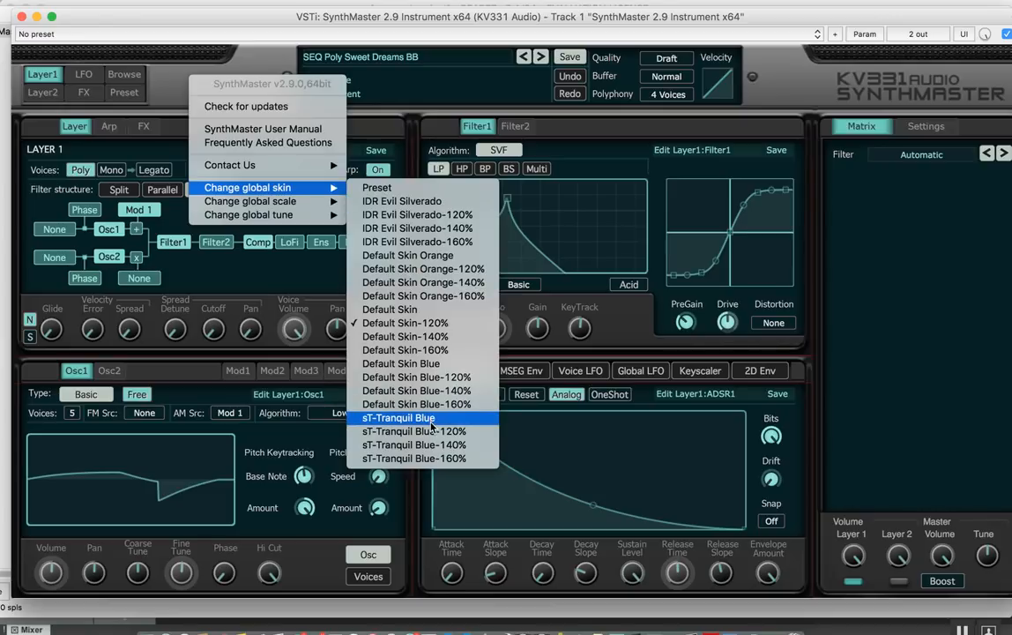
pyautogui.moveTo(370, 422)
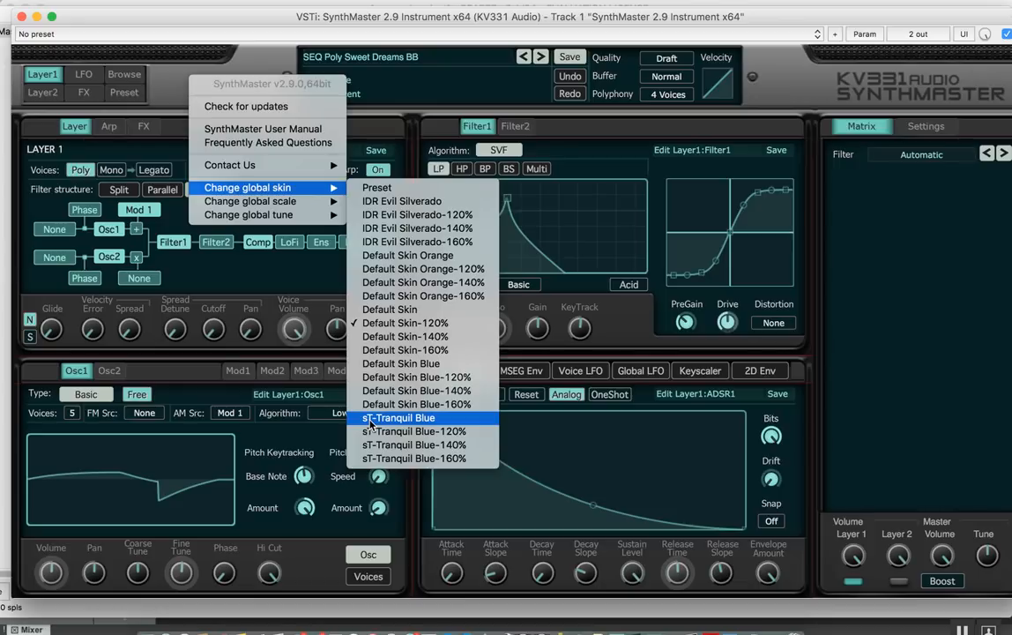
pyautogui.moveTo(414, 431)
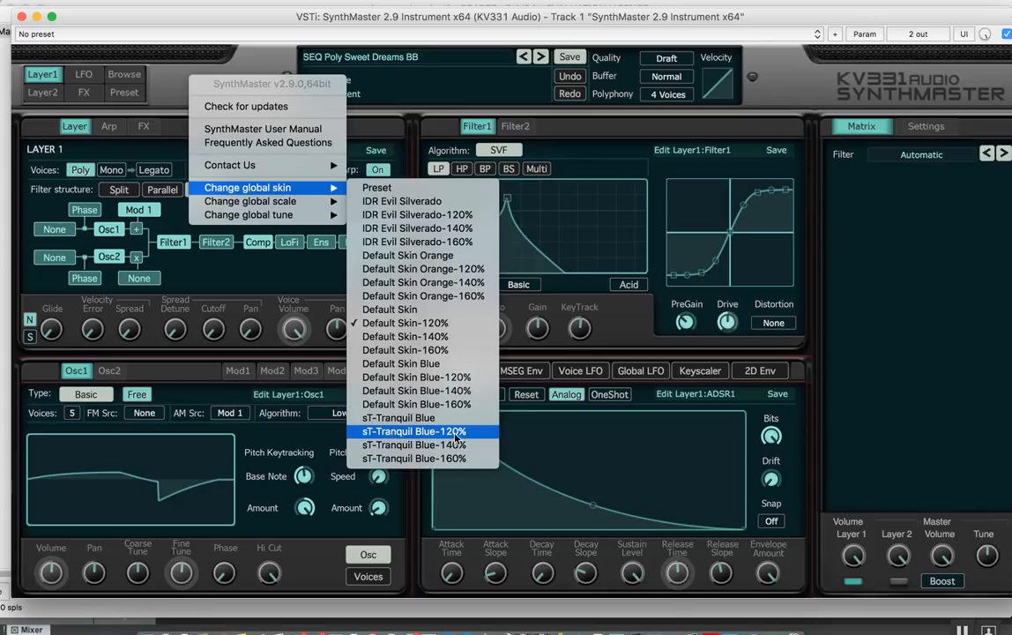
pyautogui.click(411, 431)
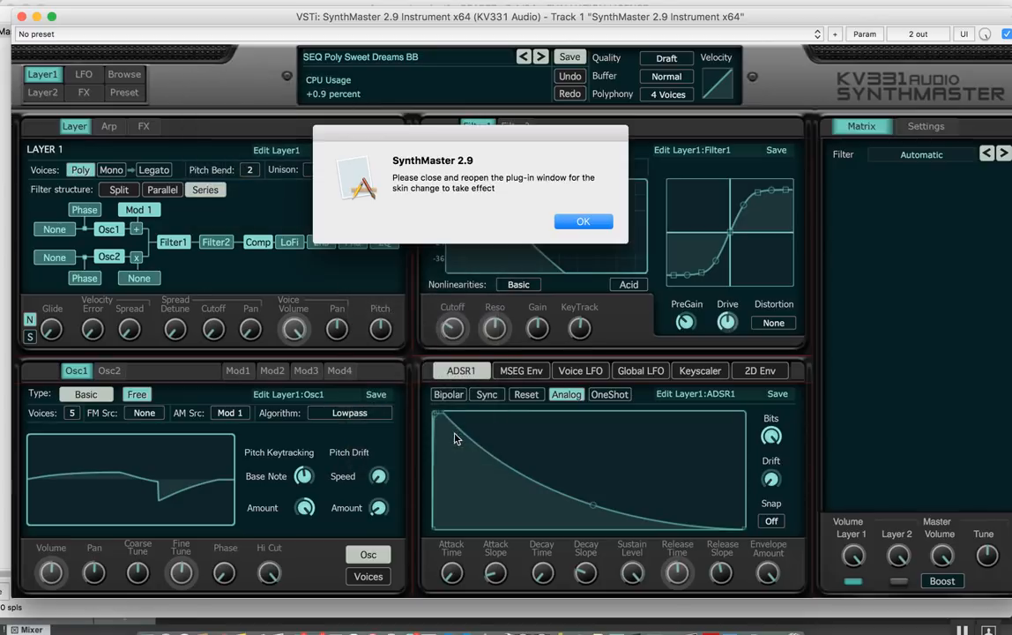
pyautogui.click(583, 222)
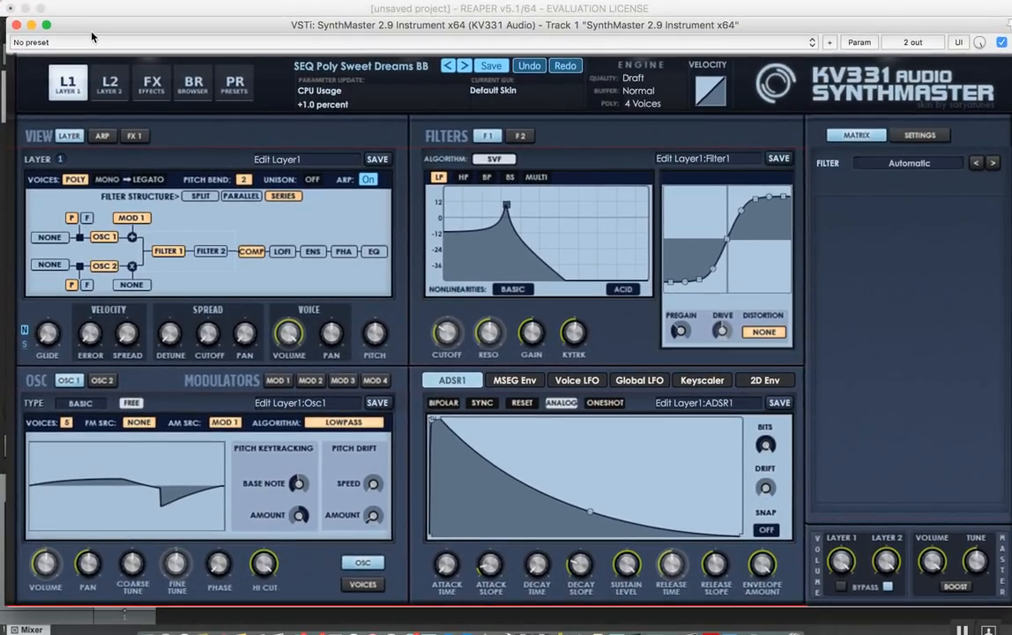
pyautogui.moveTo(163, 115)
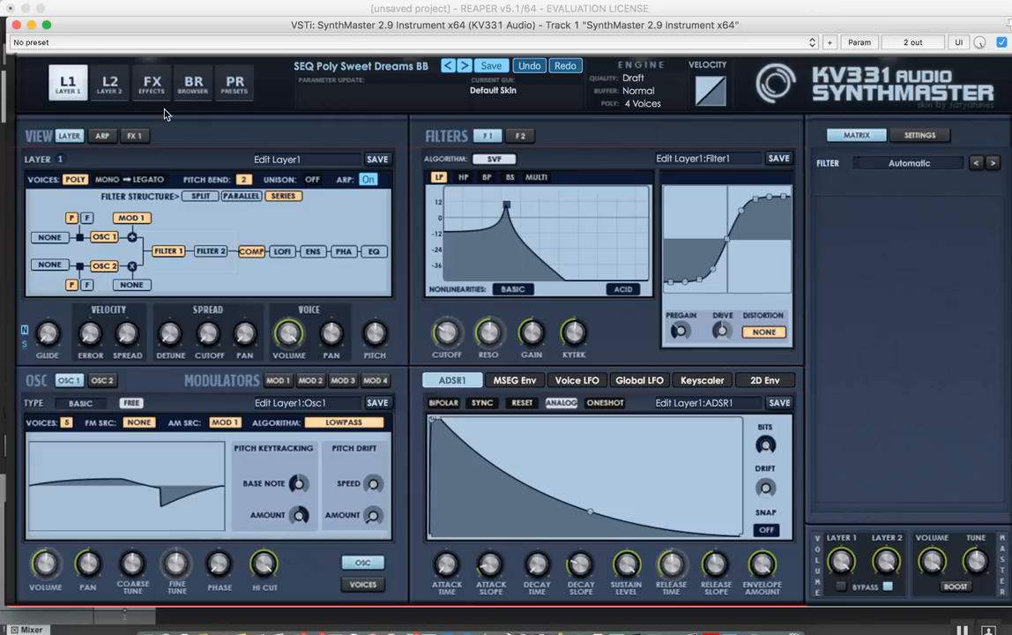
pyautogui.moveTo(464, 73)
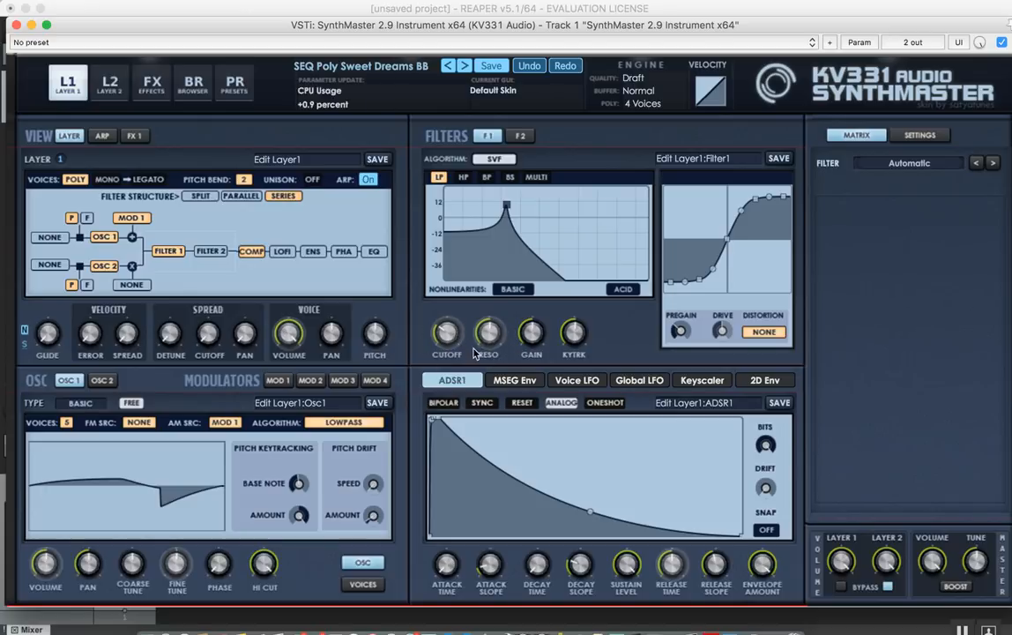
# Step: Show the matrix routings modulating Layer 1 voice volume and filter resonance
pyautogui.click(288, 335)
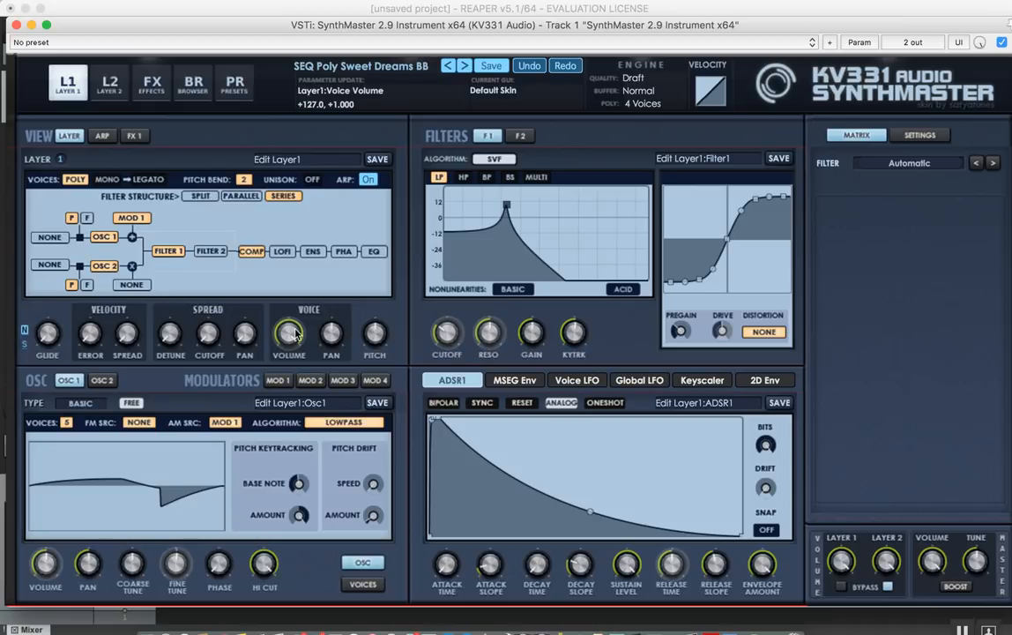
pyautogui.moveTo(292, 326)
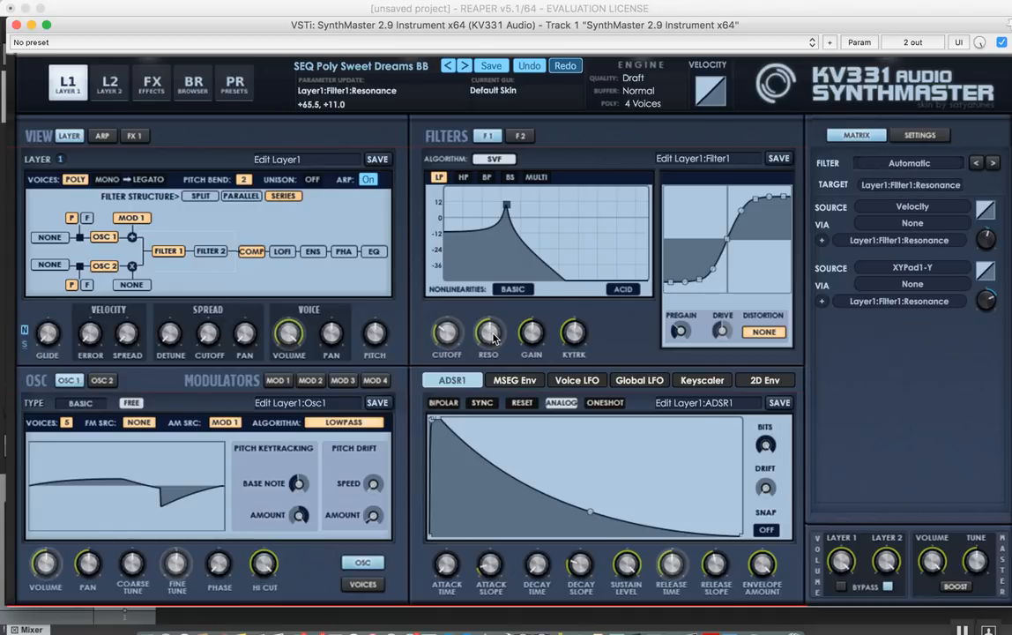
pyautogui.click(289, 335)
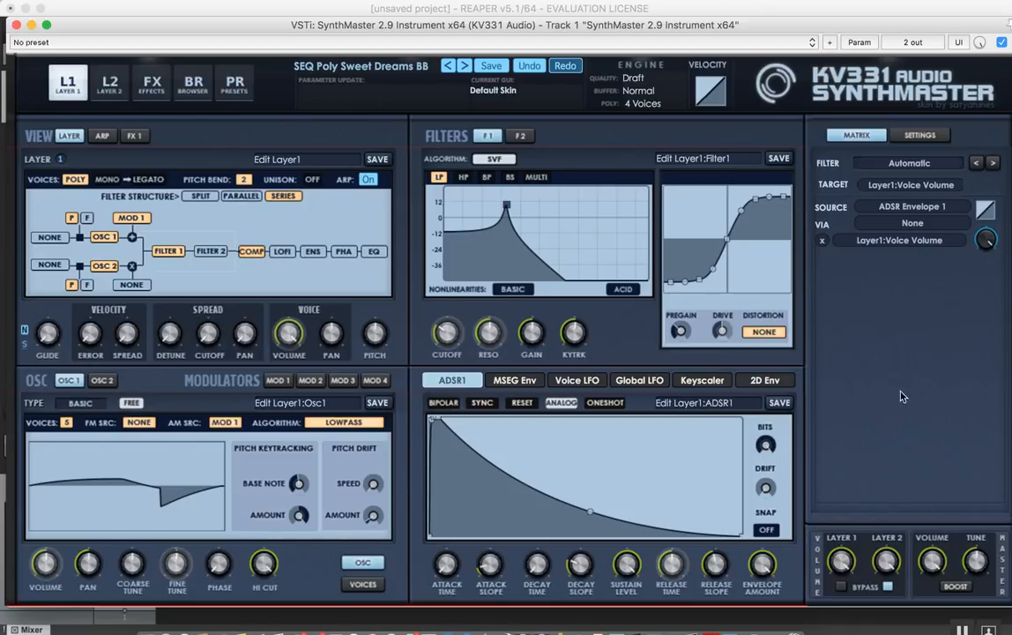
pyautogui.moveTo(771, 392)
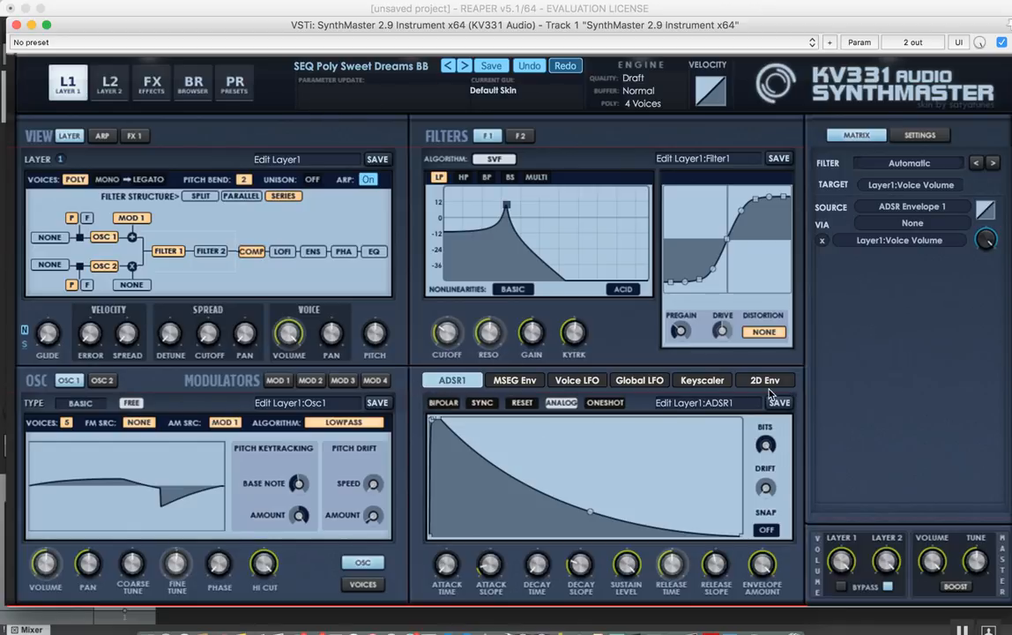
# Step: View the key scaler modulator, then return to the ADSR envelope section
pyautogui.click(452, 379)
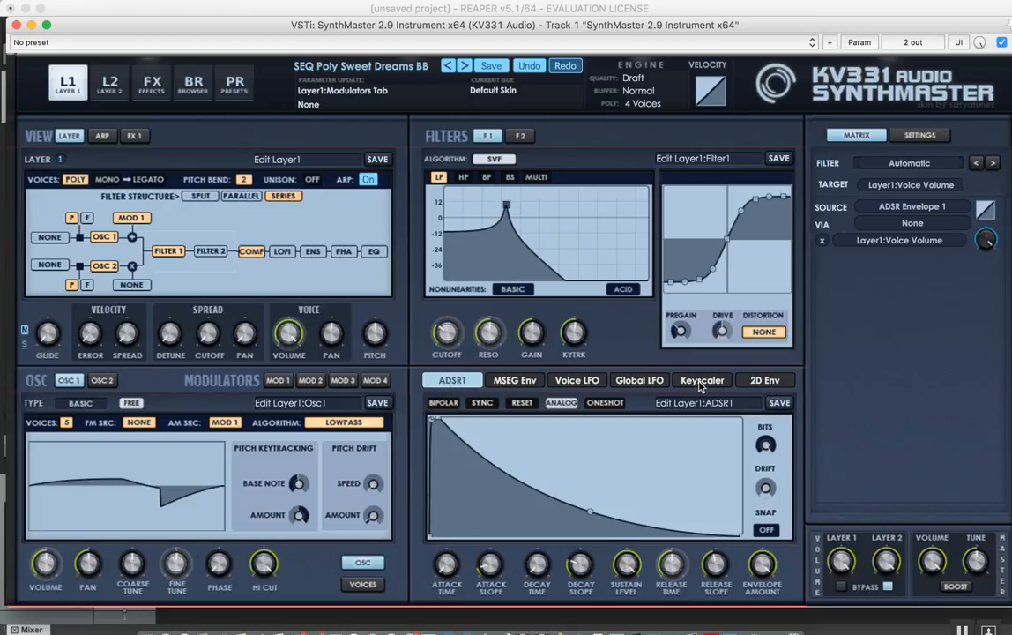
pyautogui.click(702, 380)
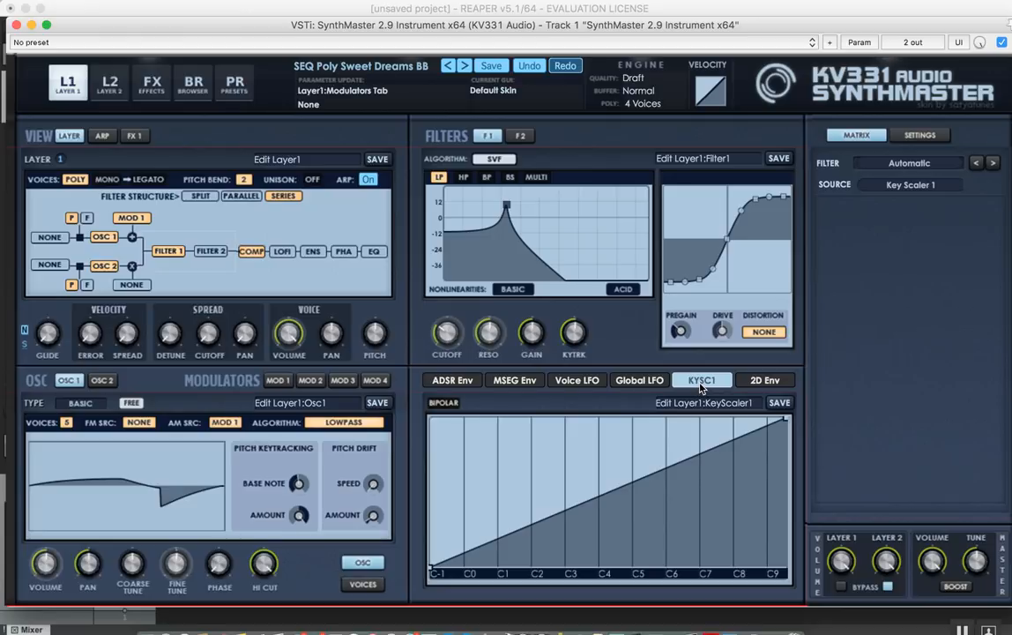
pyautogui.moveTo(552, 420)
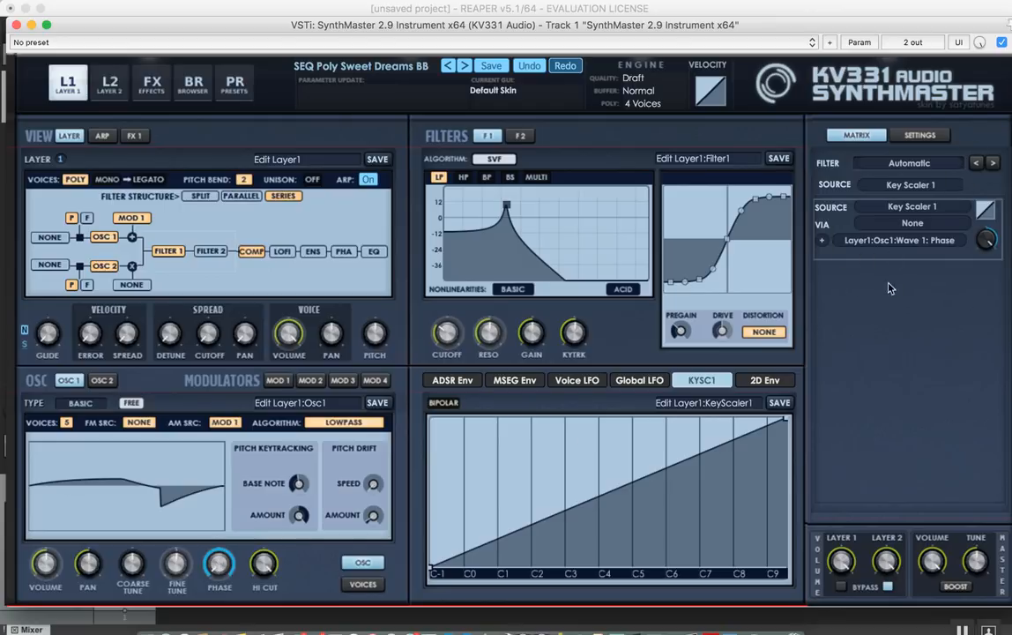
pyautogui.click(452, 380)
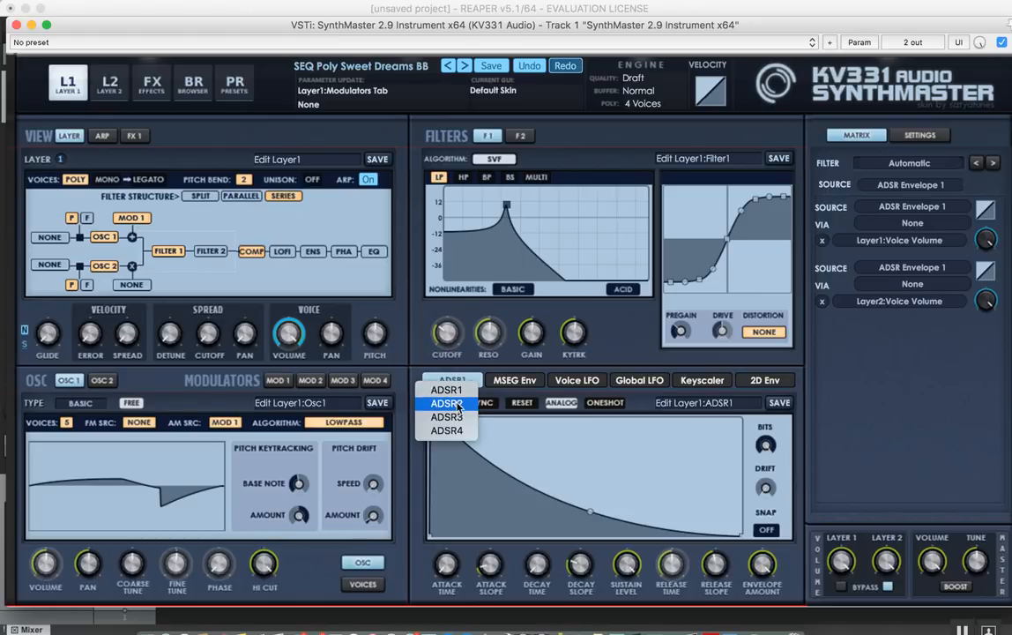
# Step: Show ADSR envelope 2 and give oscillator 1 sixteen voices
pyautogui.click(446, 403)
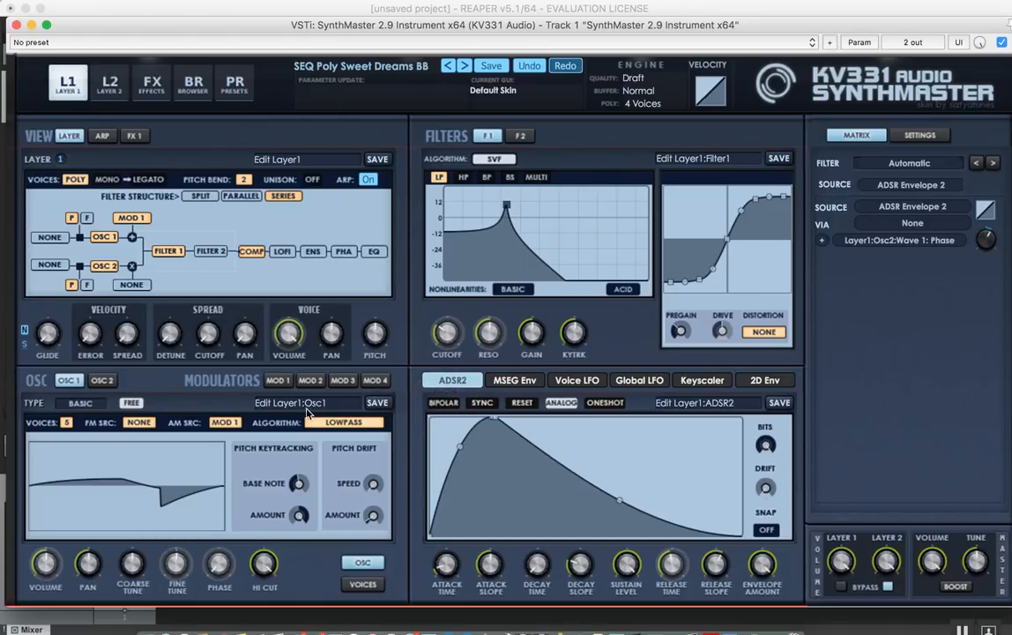
pyautogui.moveTo(26, 439)
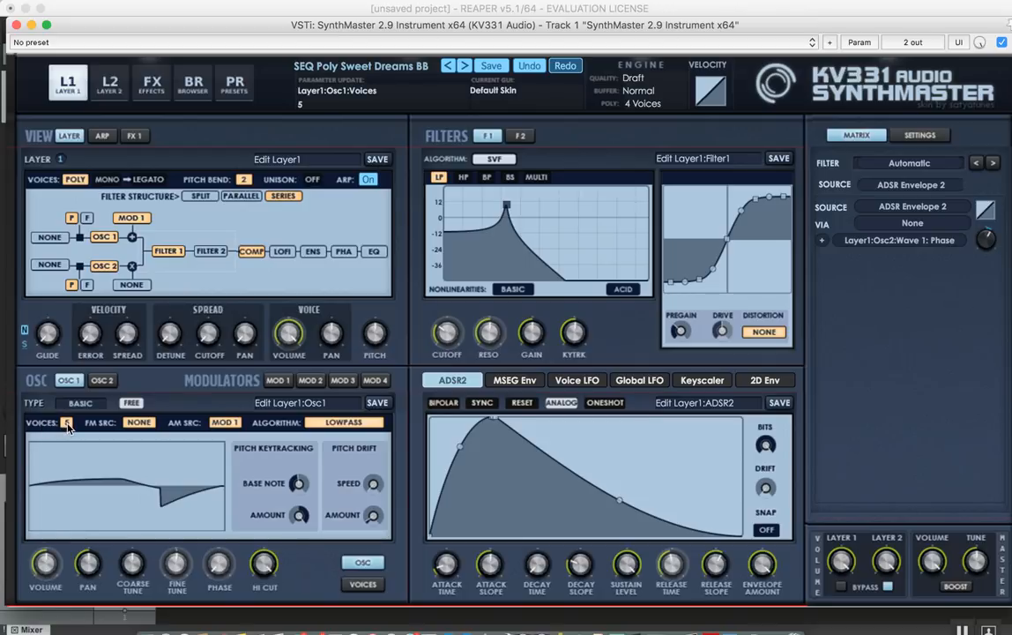
pyautogui.click(66, 422)
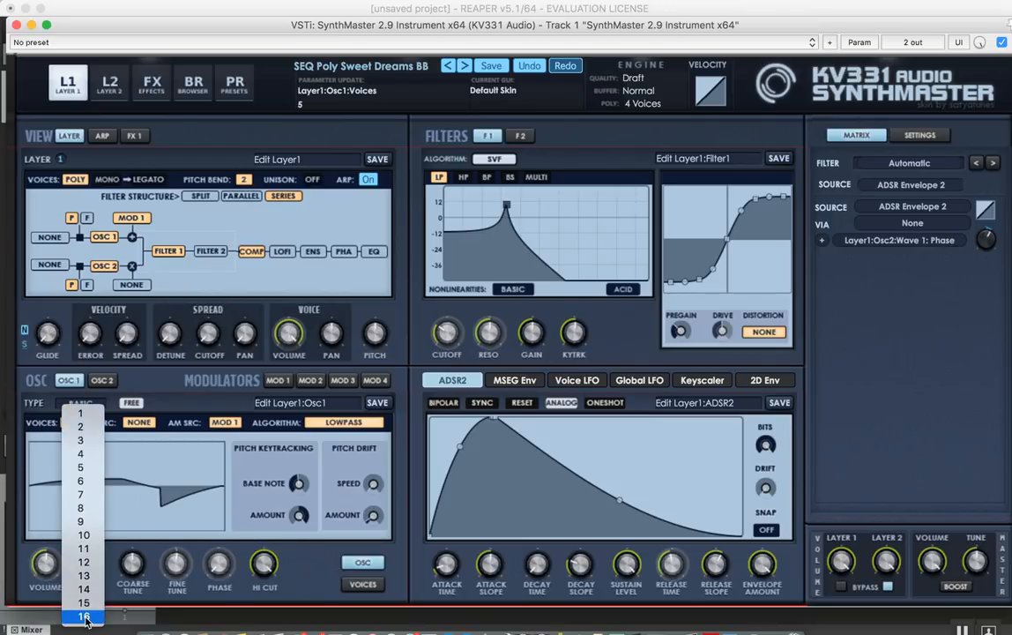
pyautogui.click(82, 615)
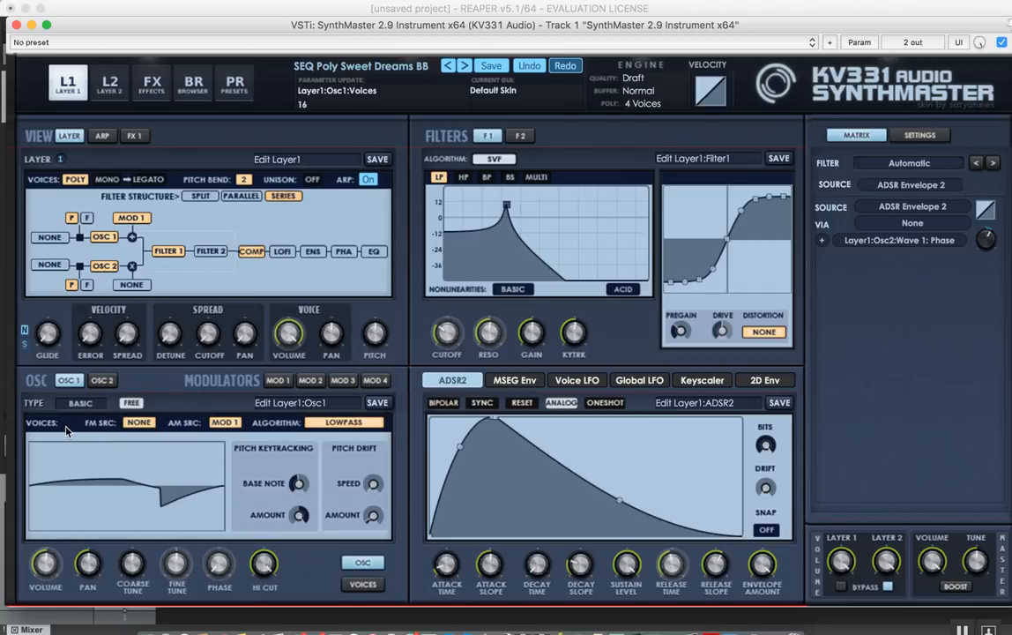
# Step: Load a fresh initial New Preset from the preset controls
pyautogui.click(331, 334)
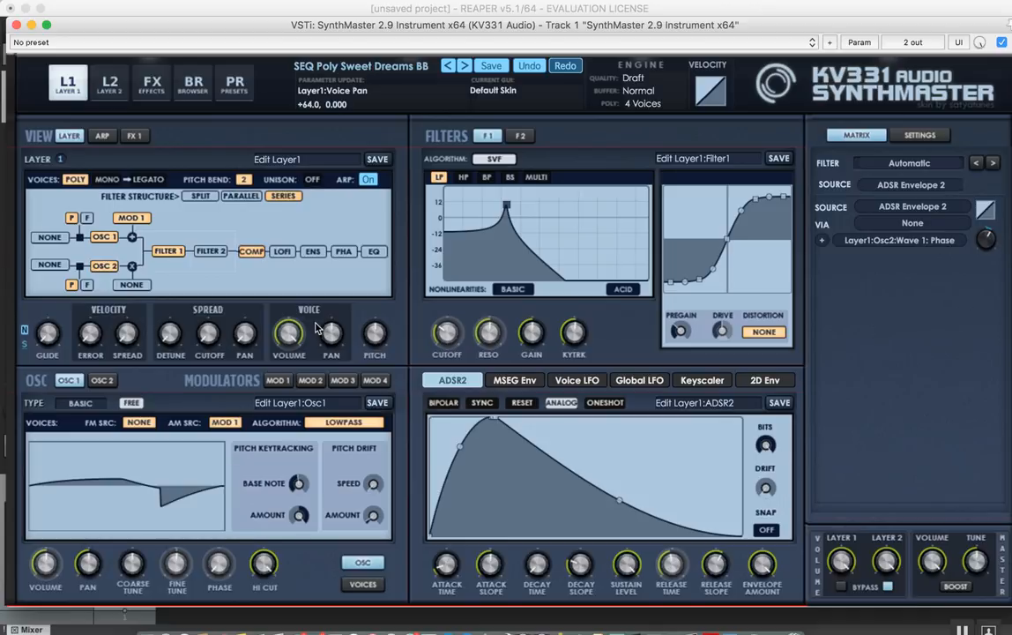
pyautogui.click(361, 66)
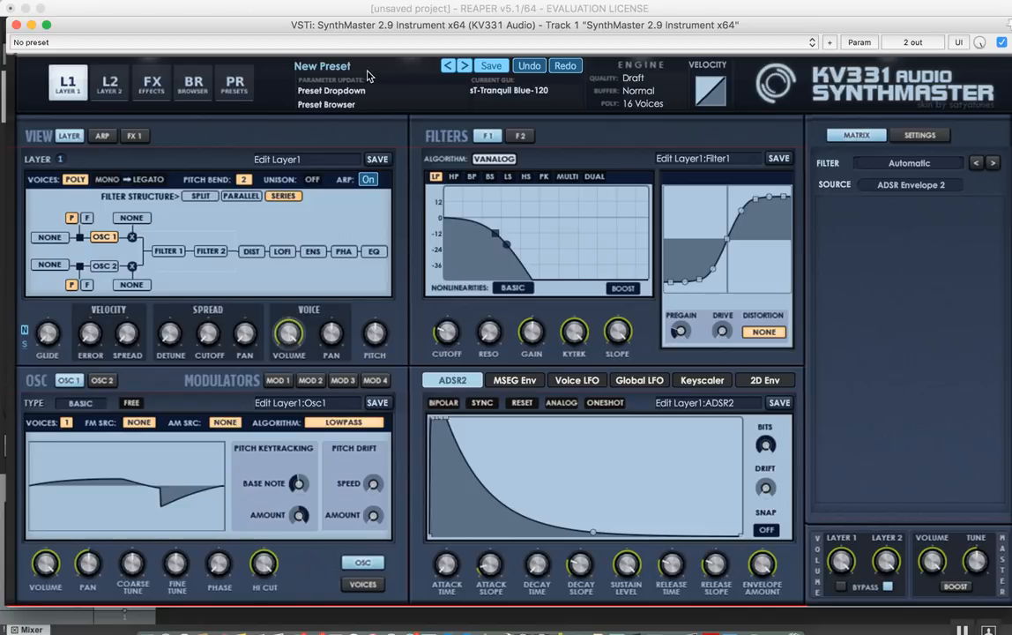
# Step: Make oscillator 1 a wavetable oscillator loaded with the Basic Pulse I wavetable
pyautogui.click(79, 403)
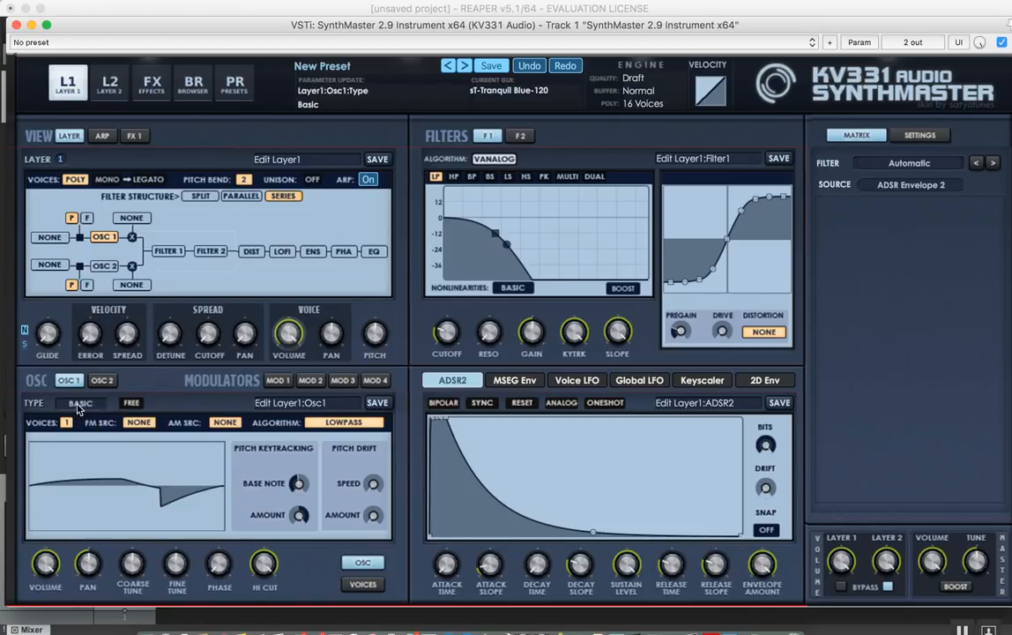
pyautogui.click(80, 402)
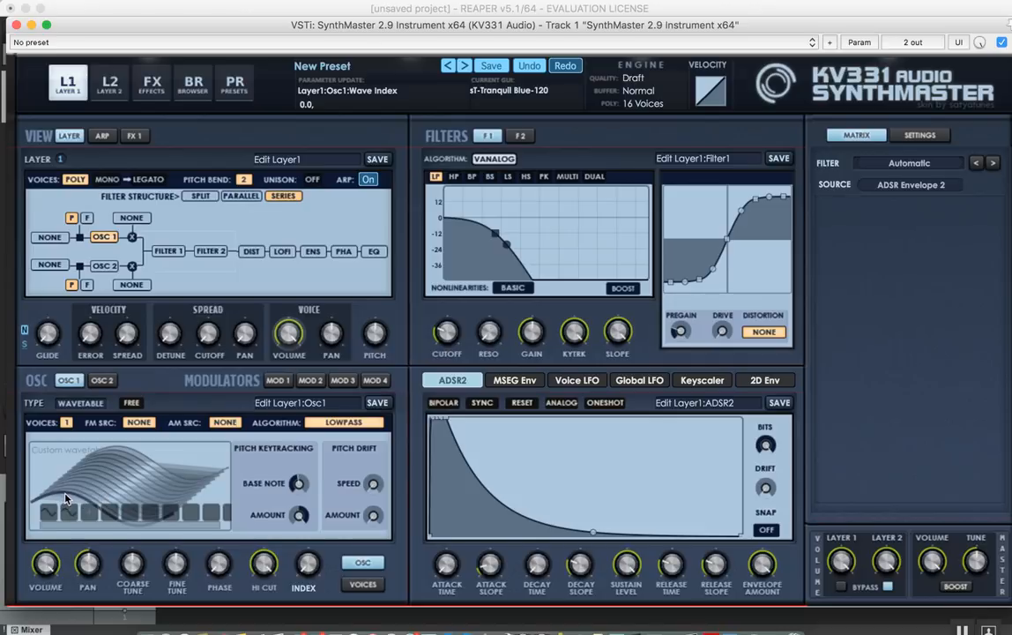
pyautogui.moveTo(128, 468)
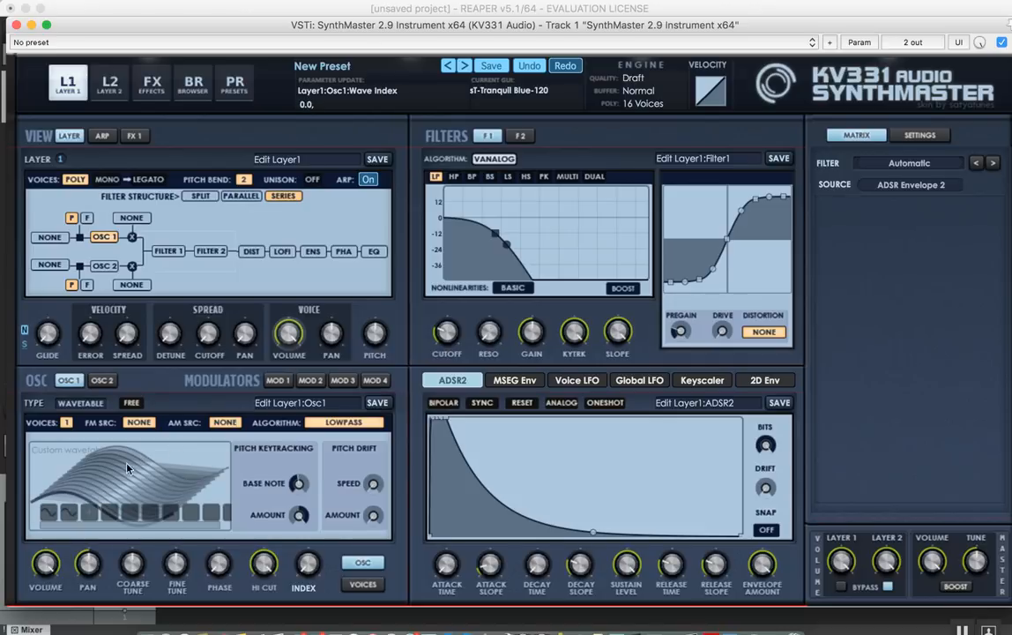
pyautogui.moveTo(170, 459)
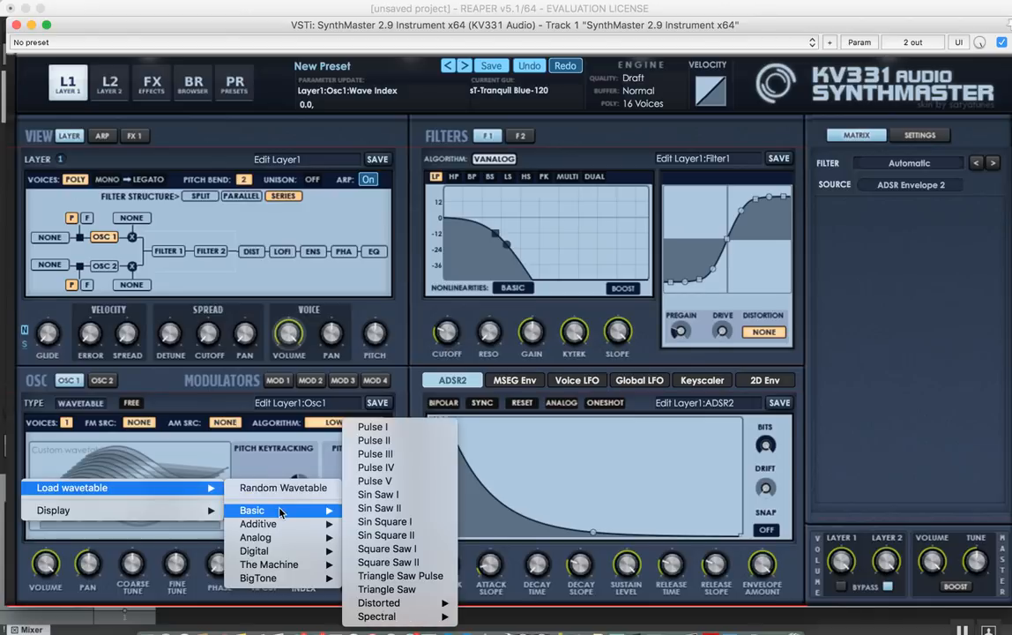
pyautogui.moveTo(371, 427)
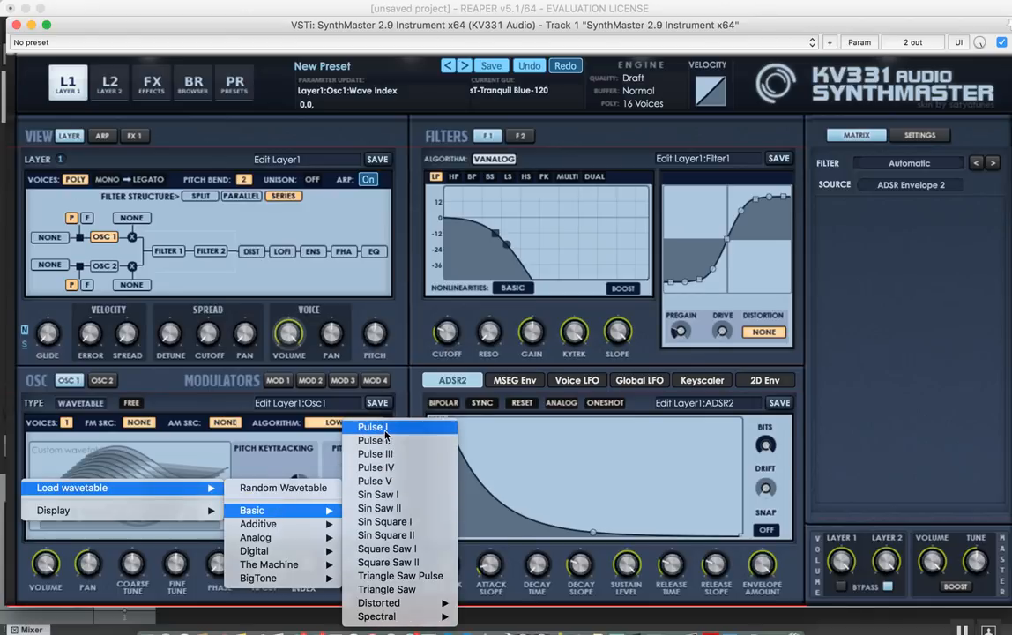
pyautogui.click(370, 426)
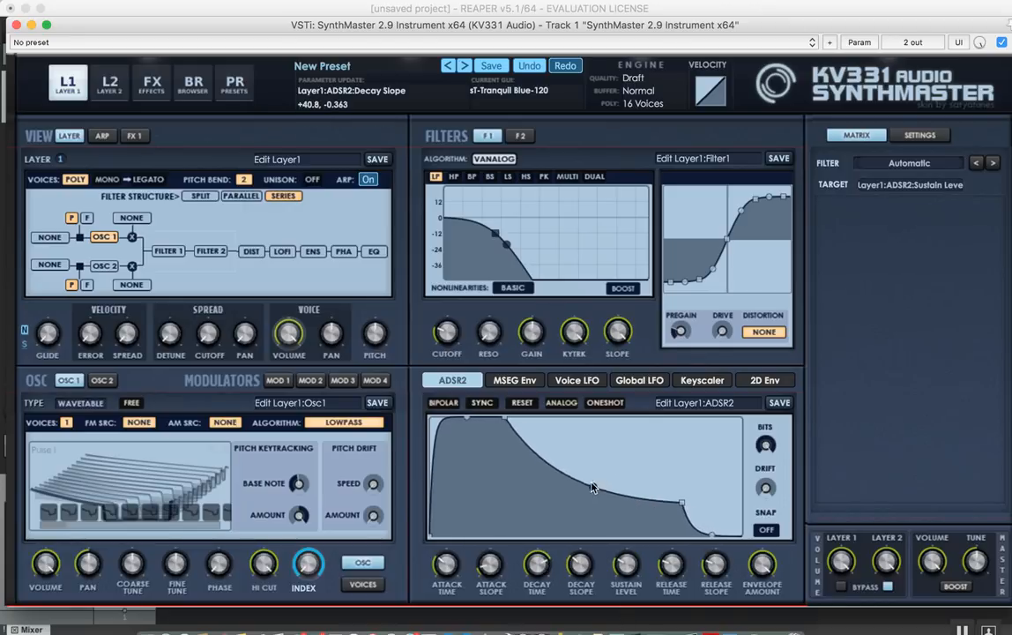
# Step: Lengthen envelope 2's decay and release, then stretch envelope 1's decay
pyautogui.moveTo(681, 501); pyautogui.dragTo(617, 506)
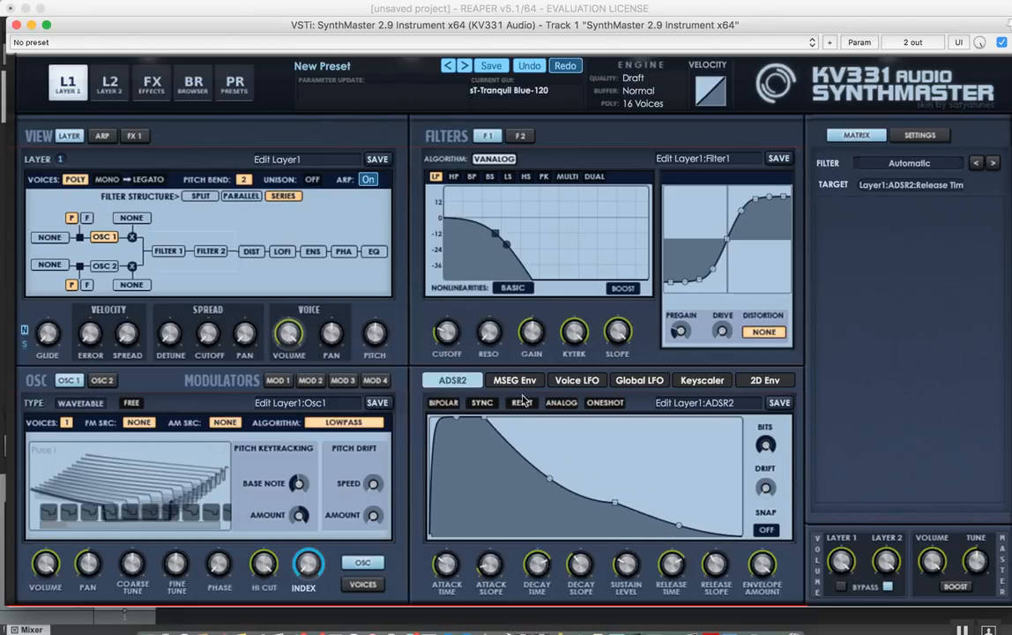
pyautogui.click(452, 380)
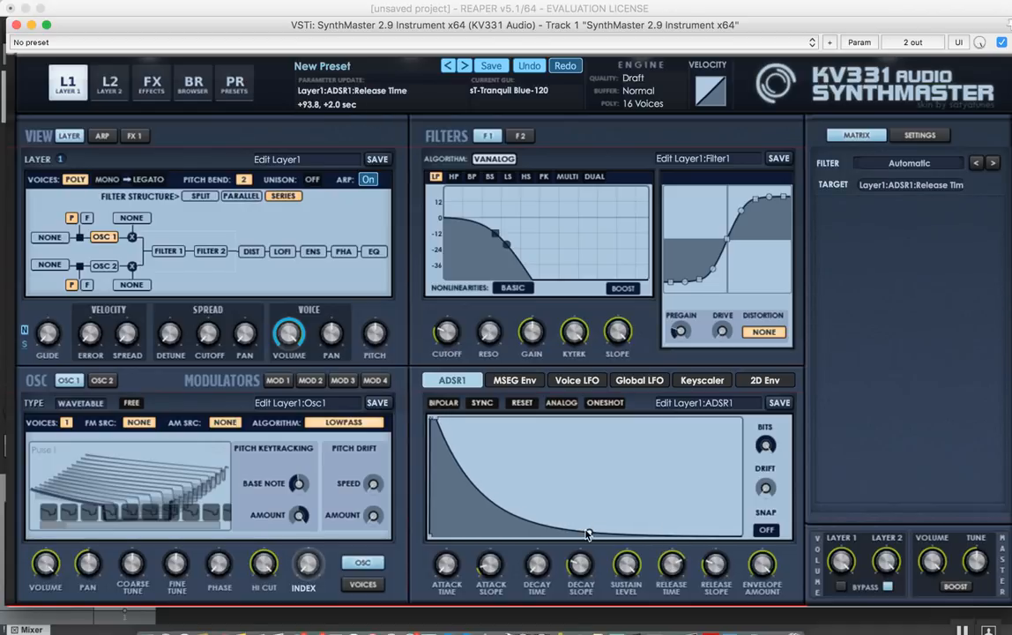
pyautogui.moveTo(587, 535); pyautogui.dragTo(589, 506)
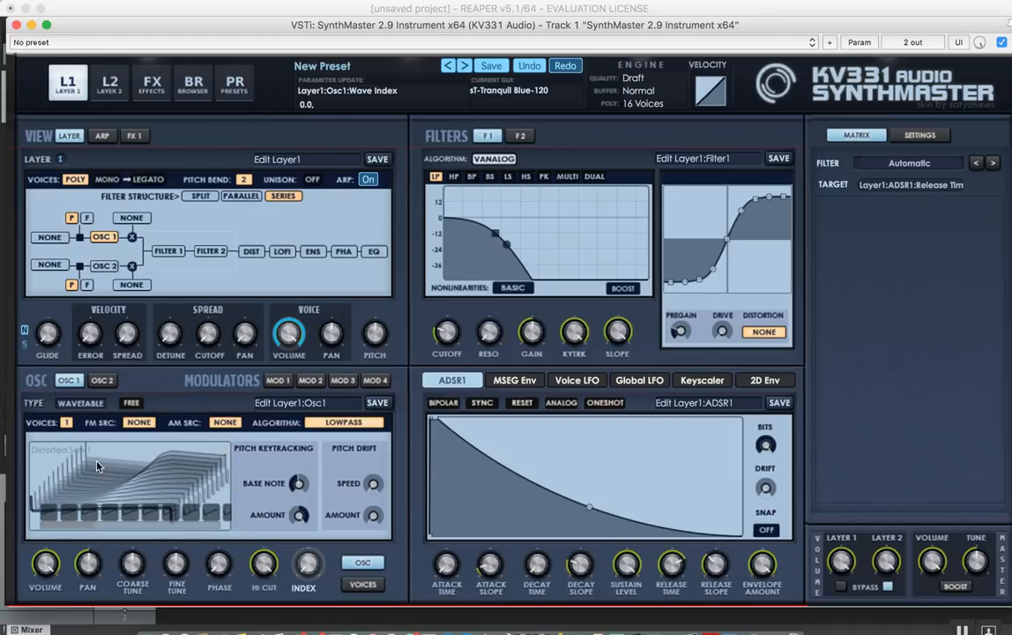
# Step: Load Resonant LP Saw II, route ADSR Envelope 2 to Osc1 wave index, and reach the wavetable import options
pyautogui.rightClick(127, 484)
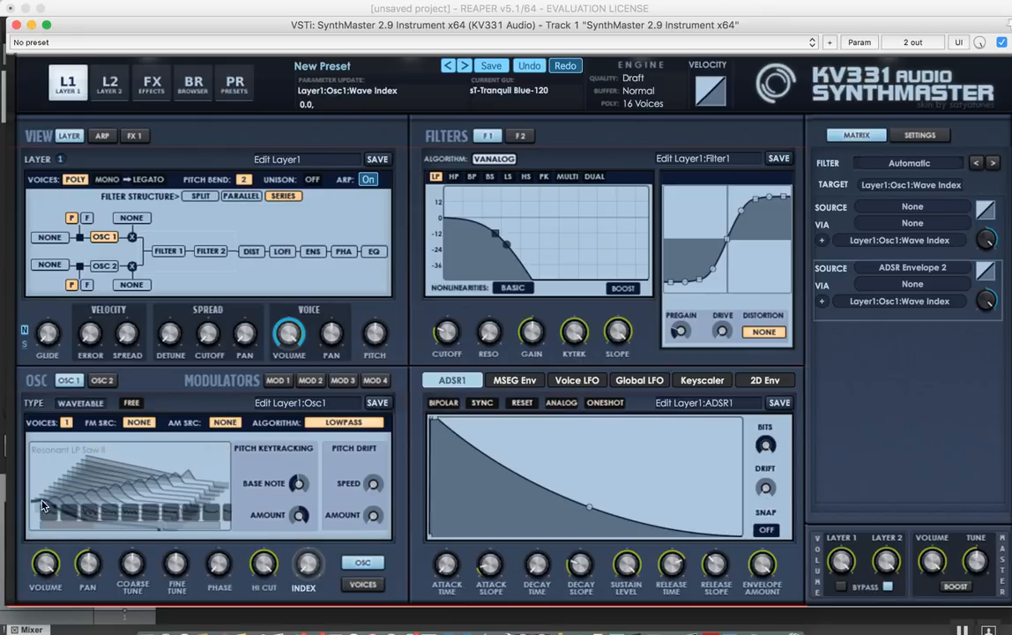
pyautogui.moveTo(224, 449)
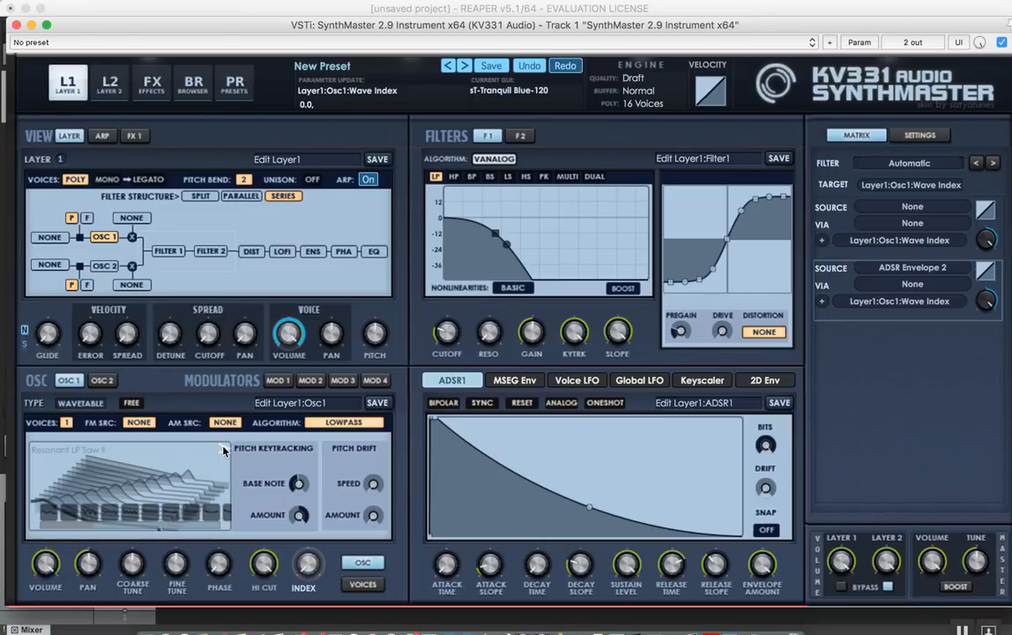
pyautogui.moveTo(133, 454)
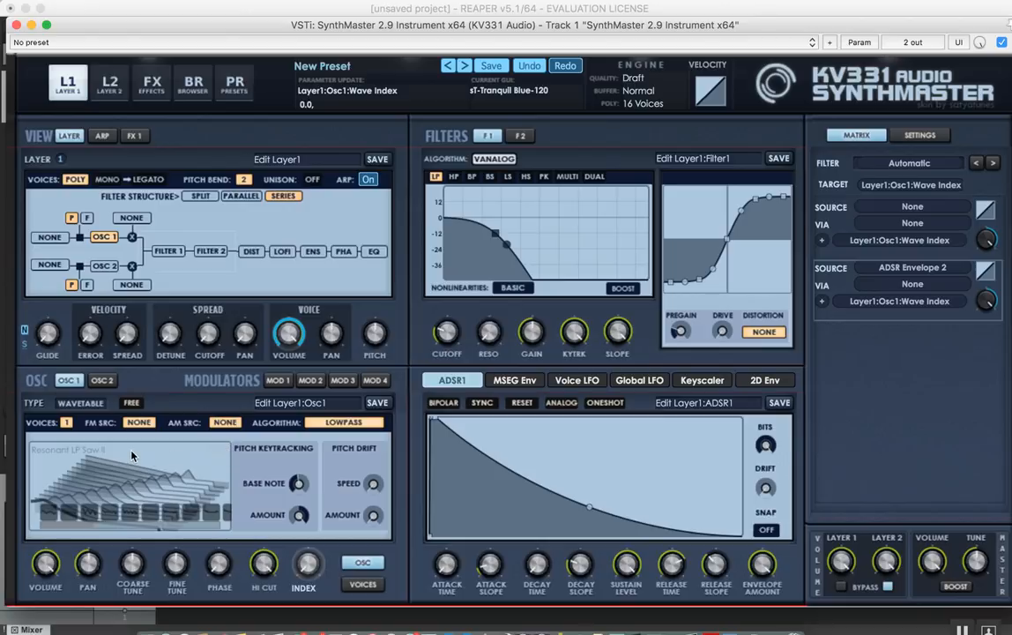
pyautogui.rightClick(128, 484)
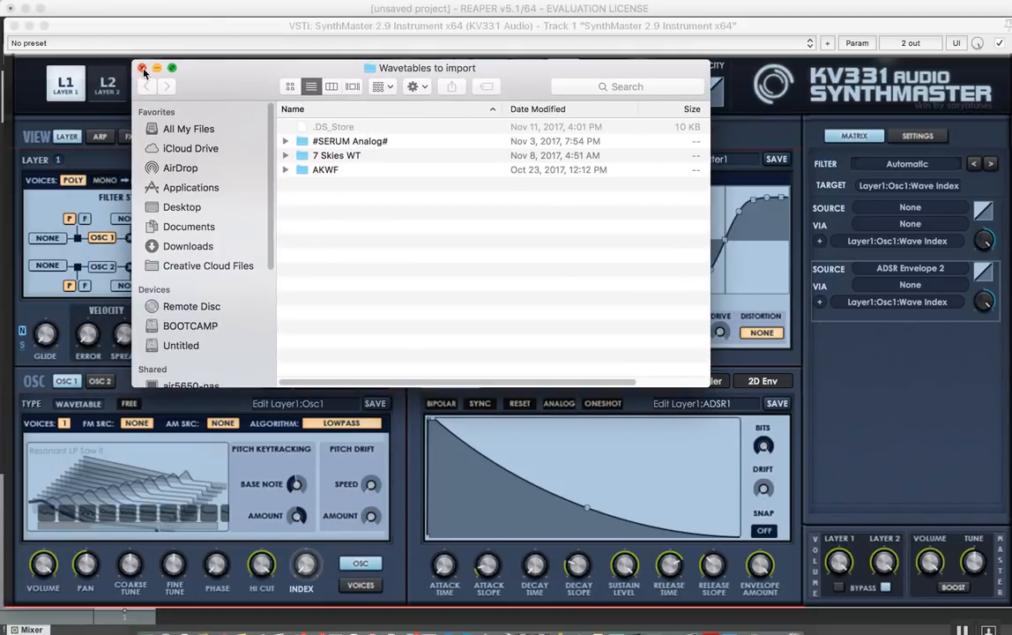
# Step: Close the Wavetables to import Finder window to return to the synth
pyautogui.click(143, 68)
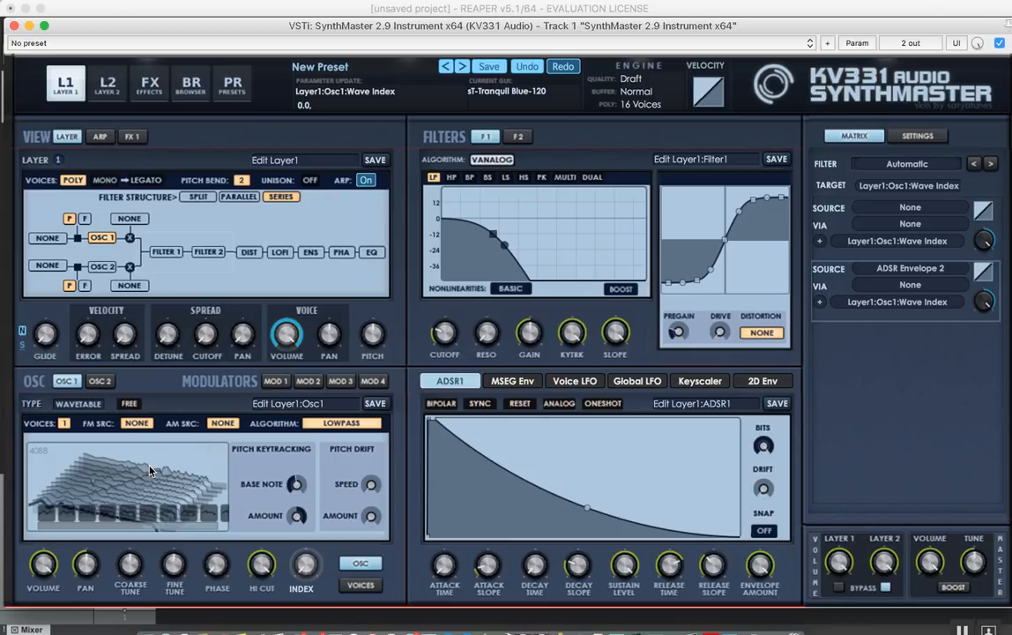
pyautogui.moveTo(53, 470)
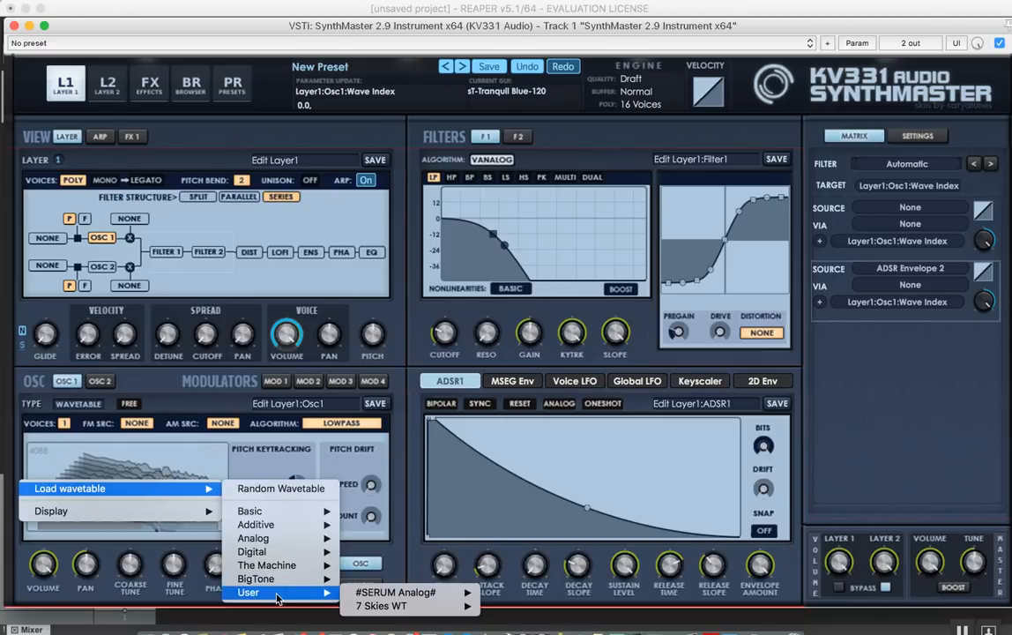
pyautogui.moveTo(395, 591)
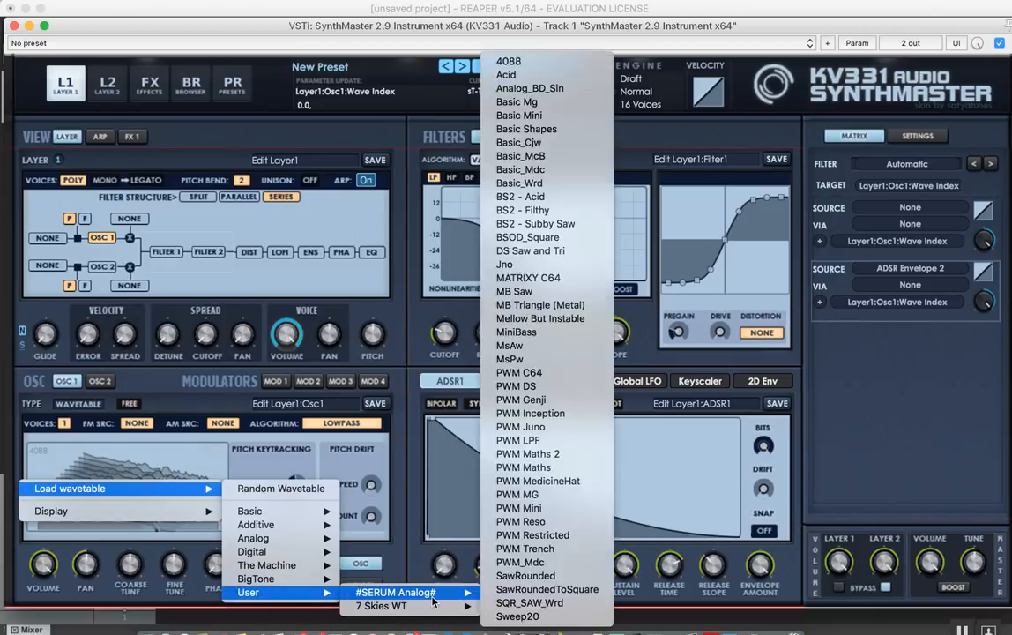
pyautogui.moveTo(546, 62)
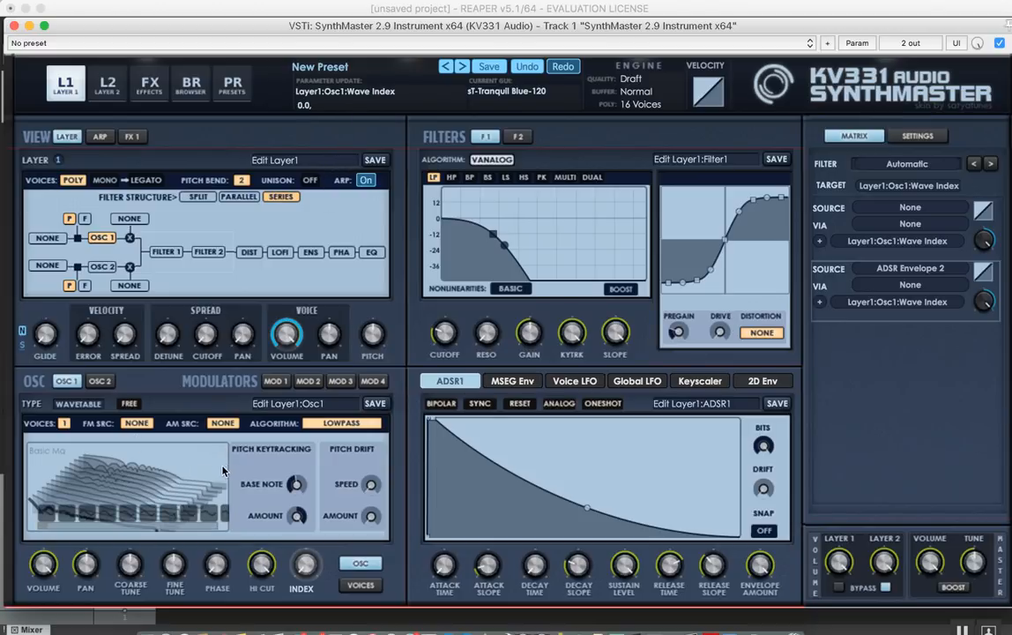
pyautogui.moveTo(114, 470)
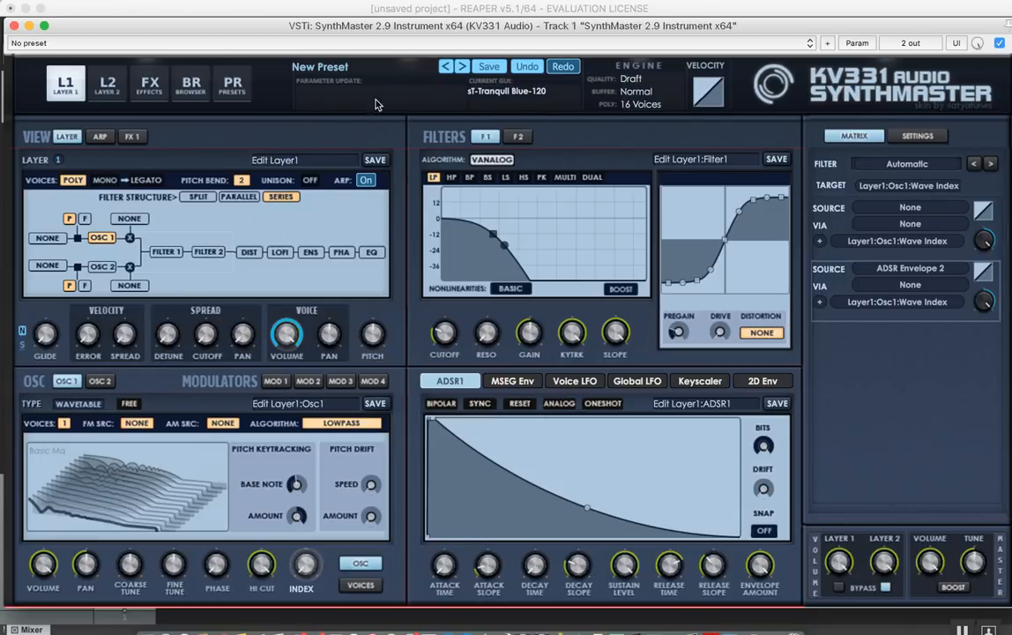
# Step: Build oscillator 1's custom wavetable from the Basic Sin Saw II.11 single-cycle waveform
pyautogui.click(78, 403)
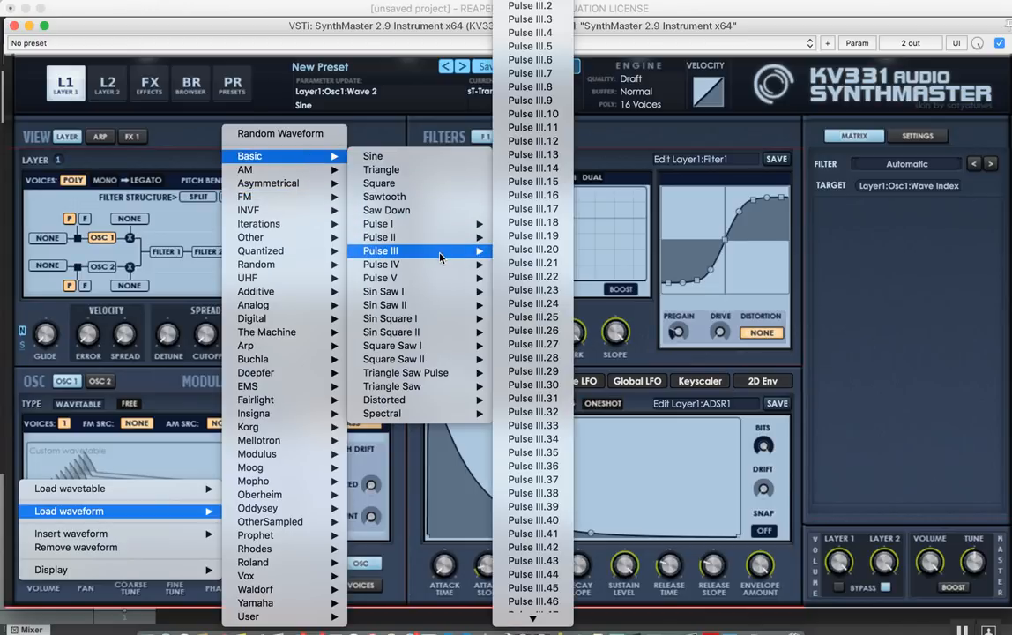
pyautogui.moveTo(386, 304)
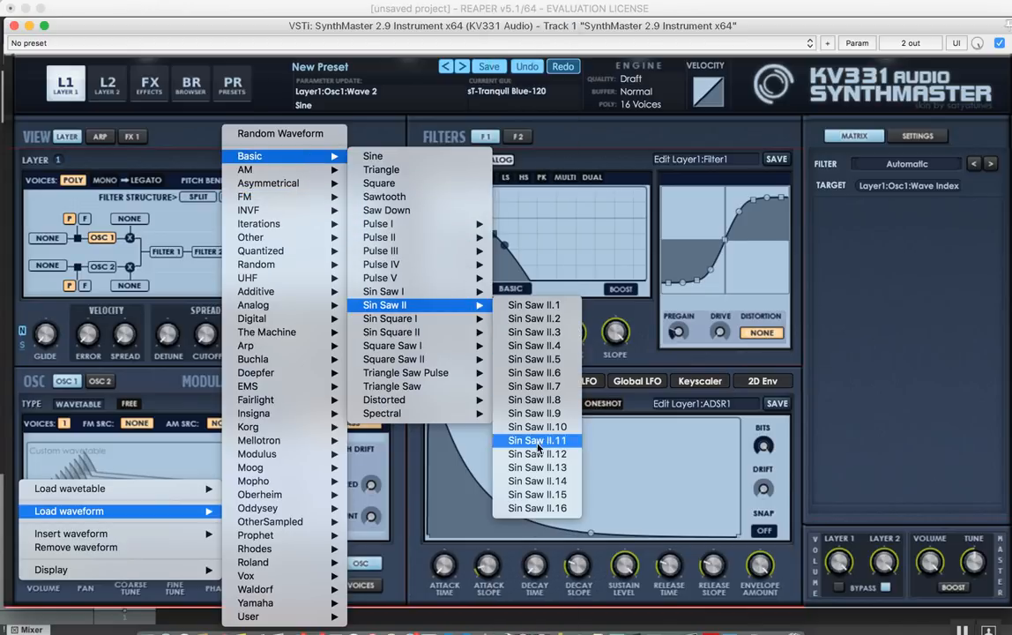
pyautogui.click(537, 439)
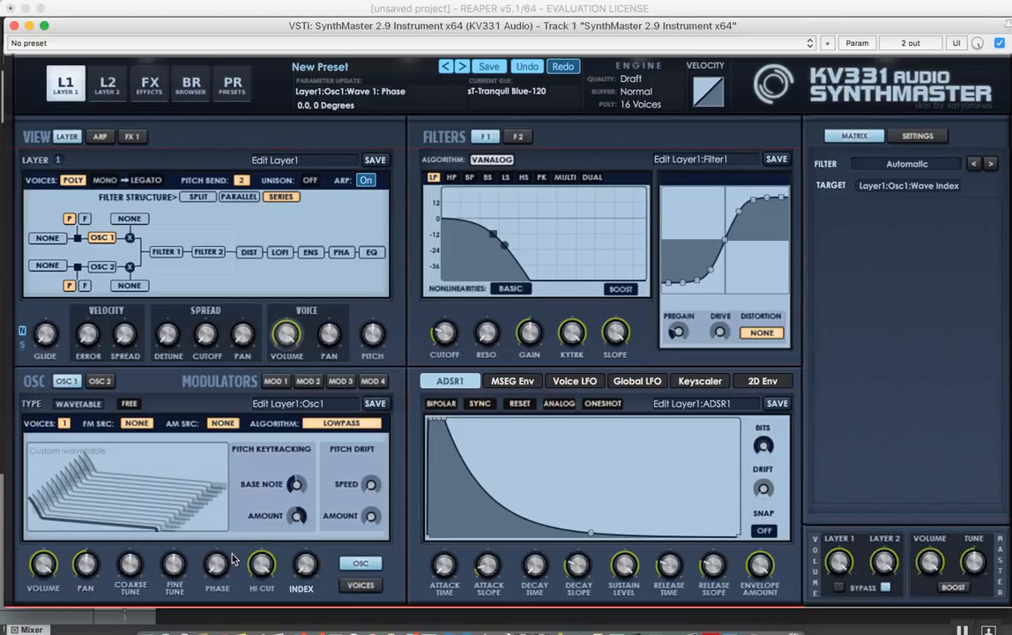
# Step: Browse the Greek buzuki sample folder in Finder and return to Samples to import
pyautogui.click(320, 66)
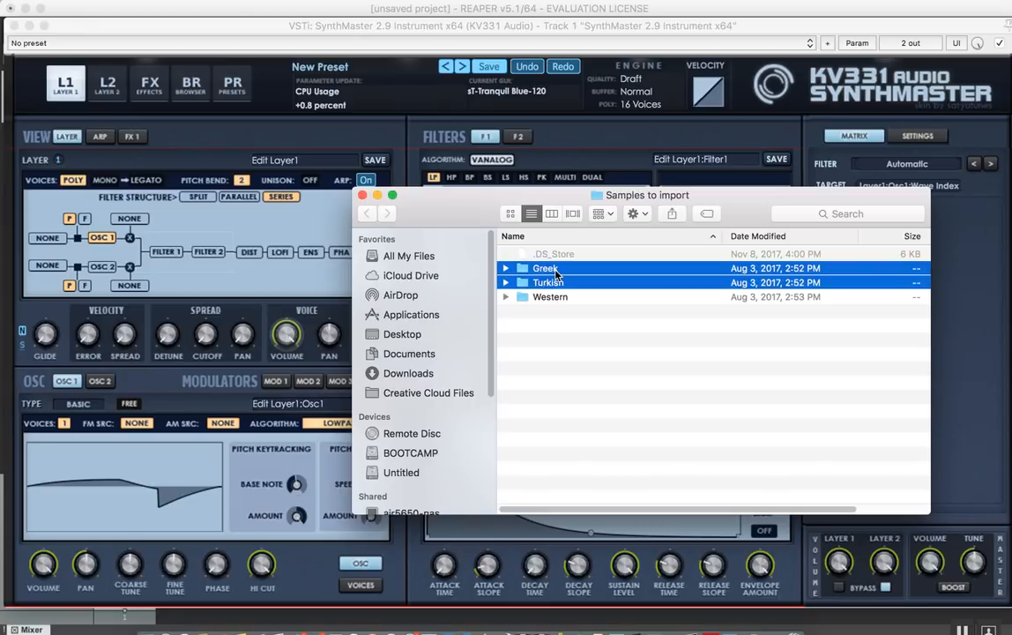
pyautogui.click(547, 282)
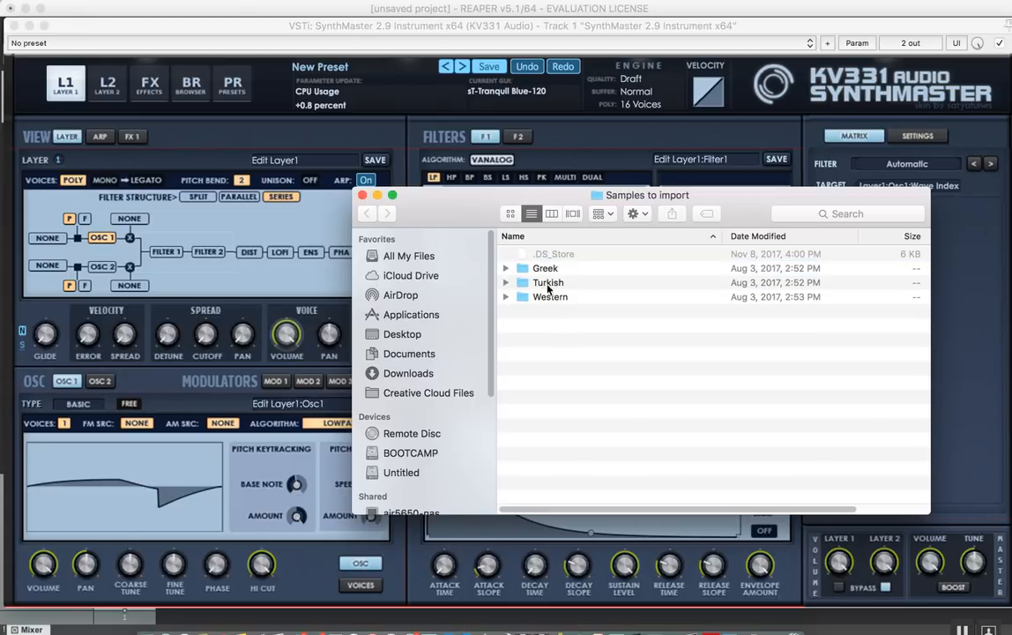
pyautogui.doubleClick(544, 268)
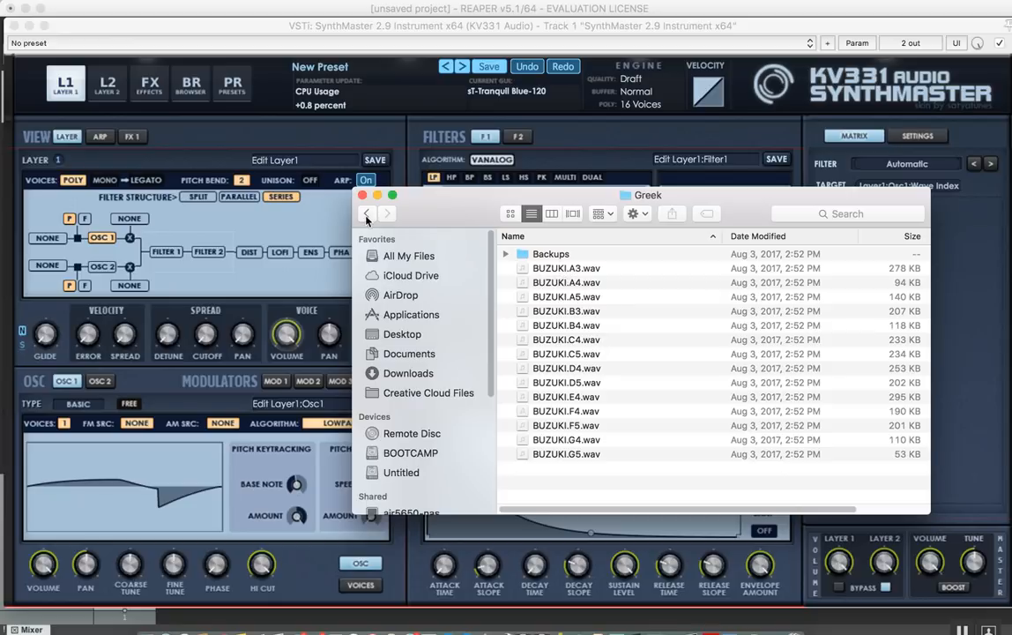
pyautogui.click(367, 213)
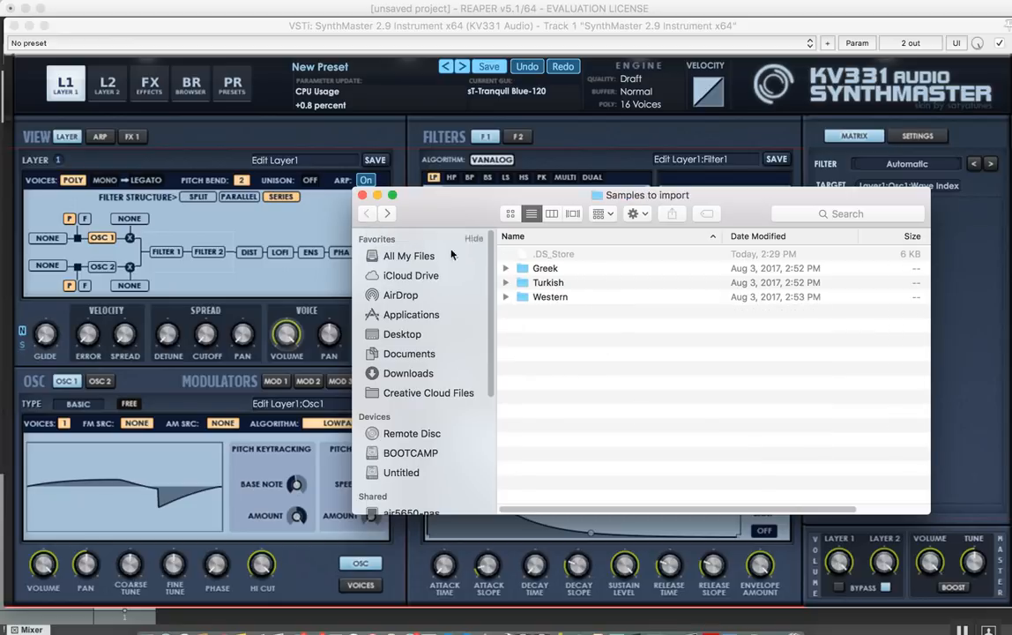
# Step: Browse the Turkish kanun folder, then the Western electro guitar sample folder
pyautogui.doubleClick(547, 282)
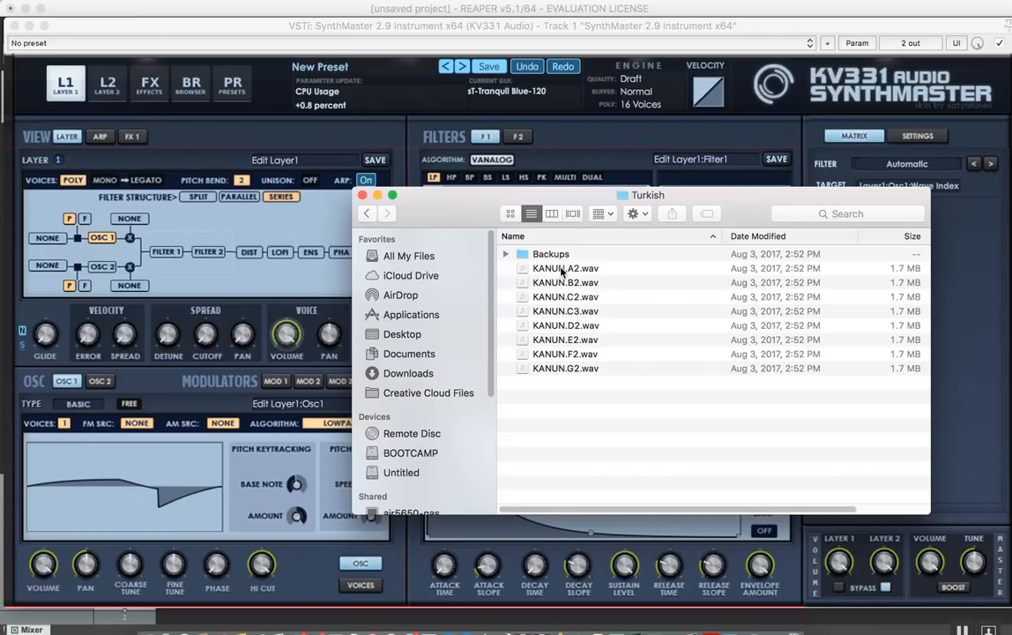
pyautogui.click(367, 213)
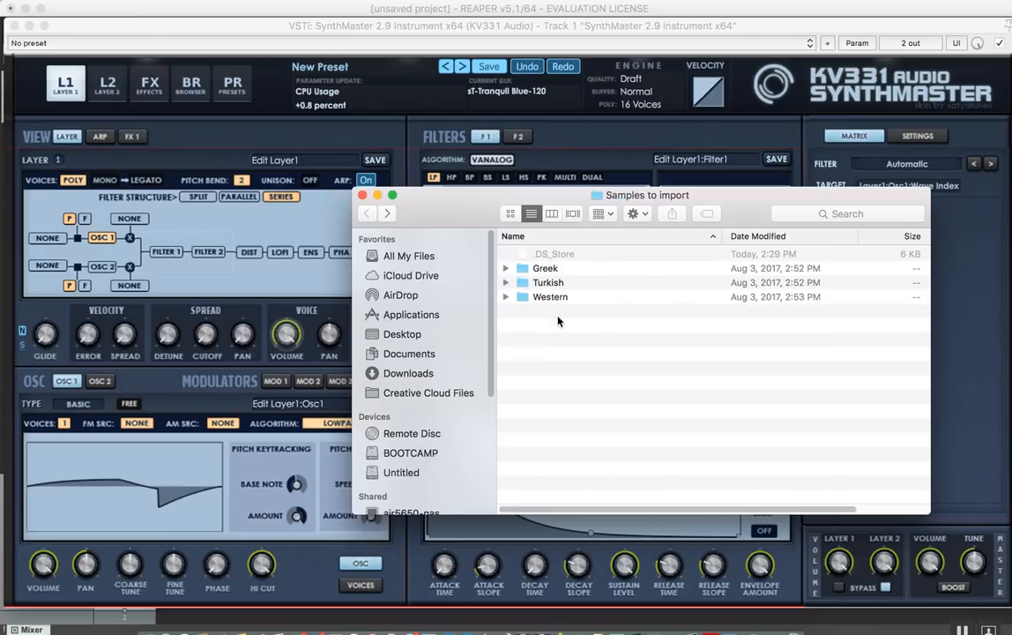
pyautogui.doubleClick(549, 296)
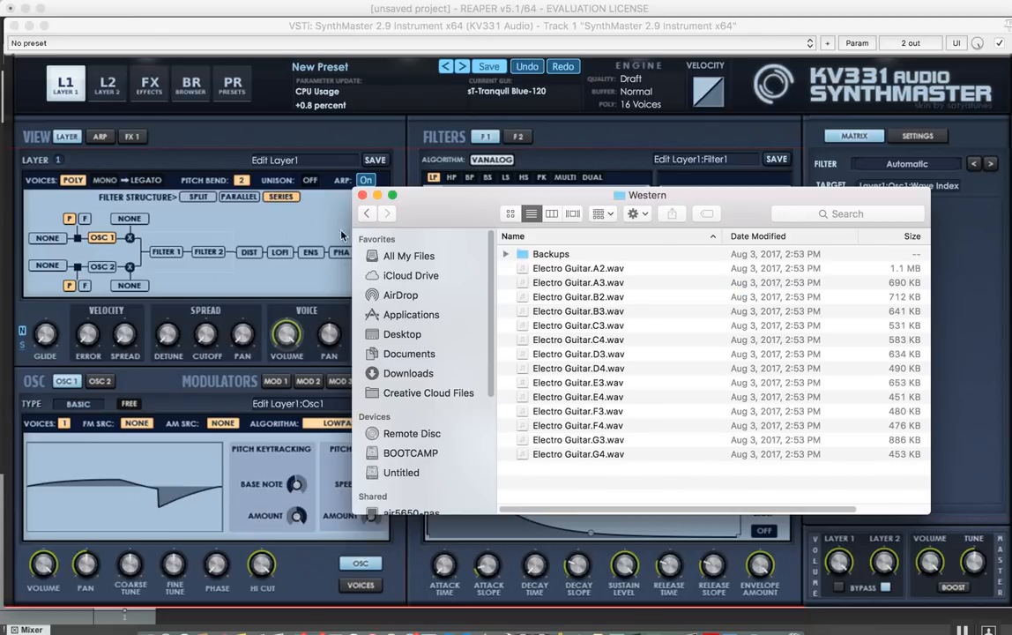
pyautogui.click(366, 213)
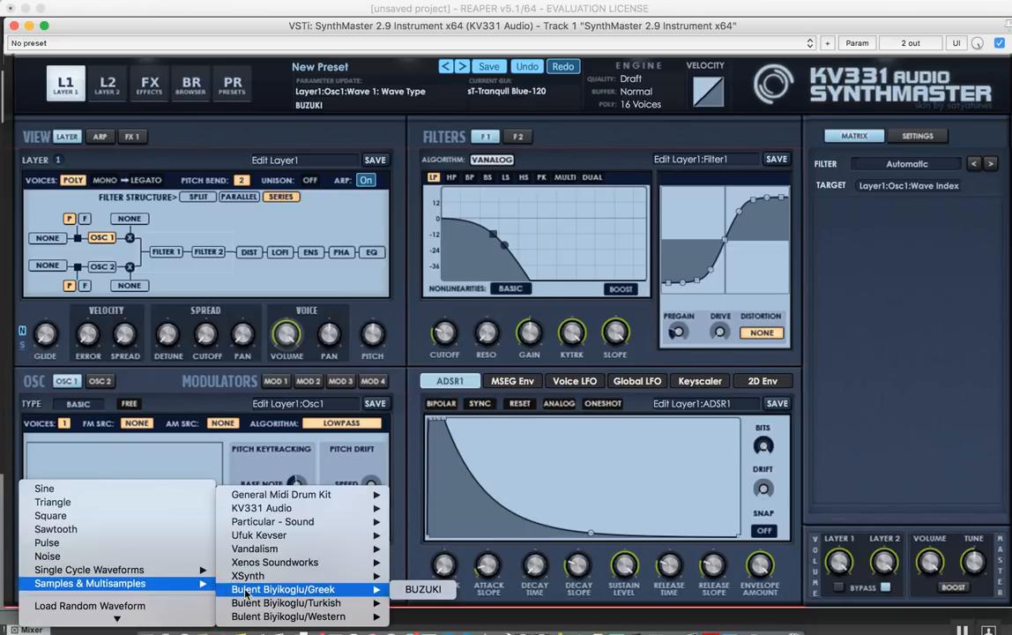
pyautogui.moveTo(284, 602)
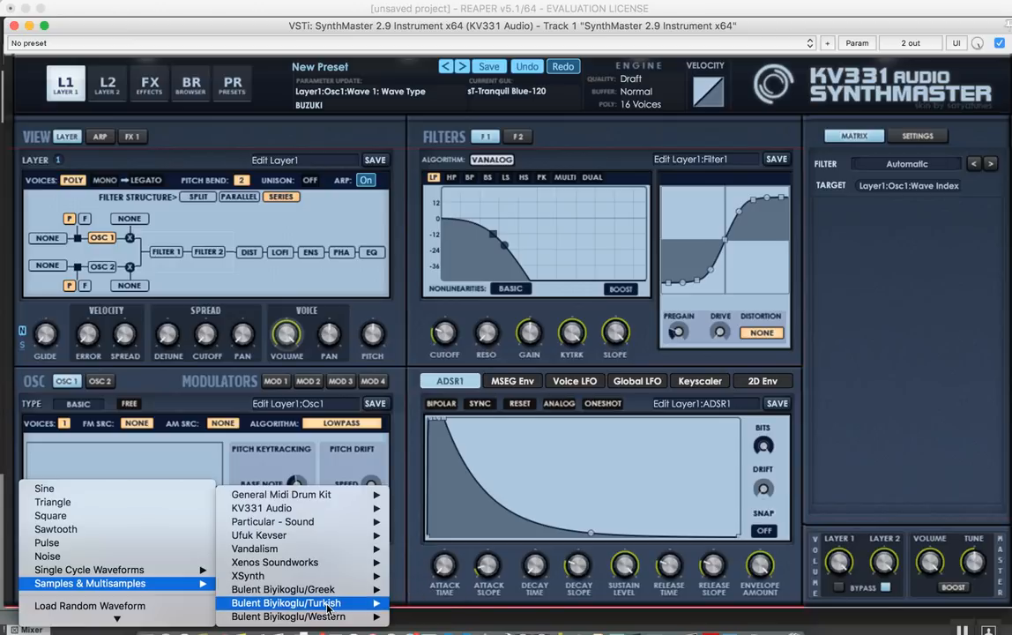
pyautogui.moveTo(282, 588)
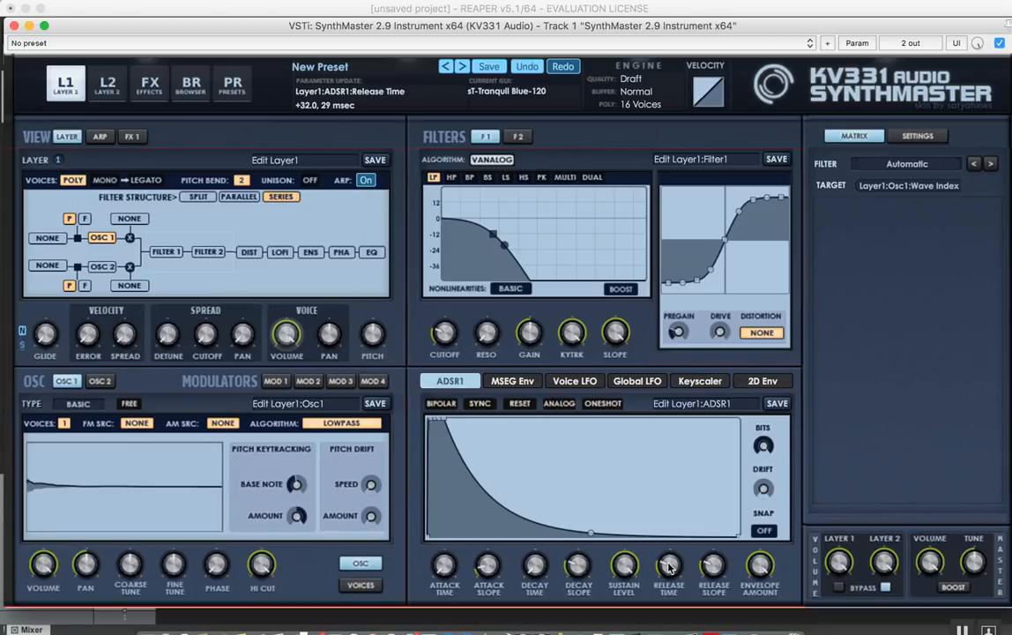
# Step: Lengthen envelope 1's release time with OSC1 playing the Turkish multisample
pyautogui.moveTo(668, 569); pyautogui.dragTo(668, 520)
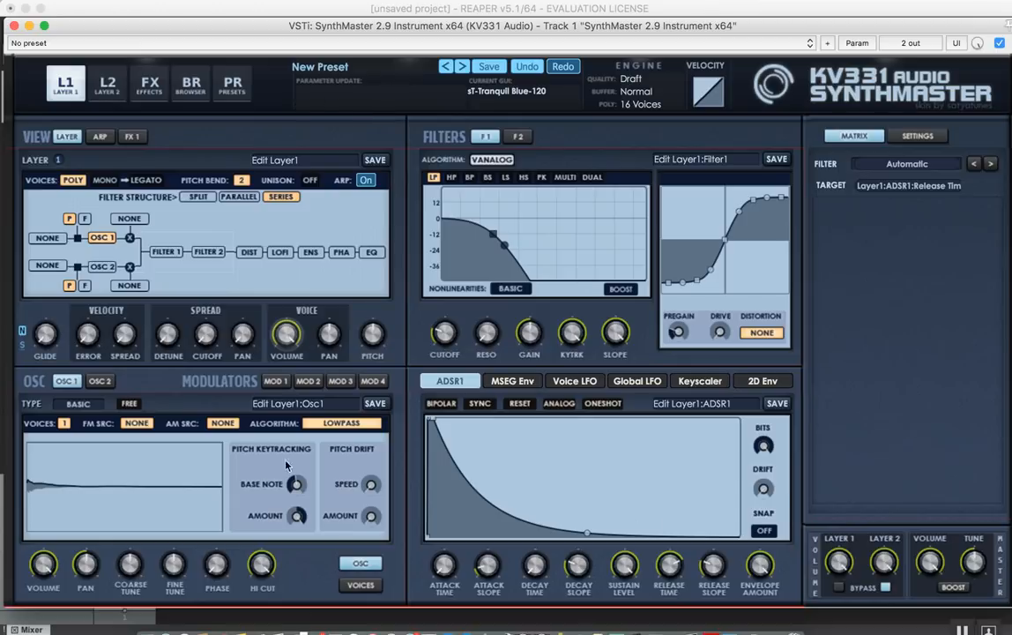
pyautogui.click(194, 452)
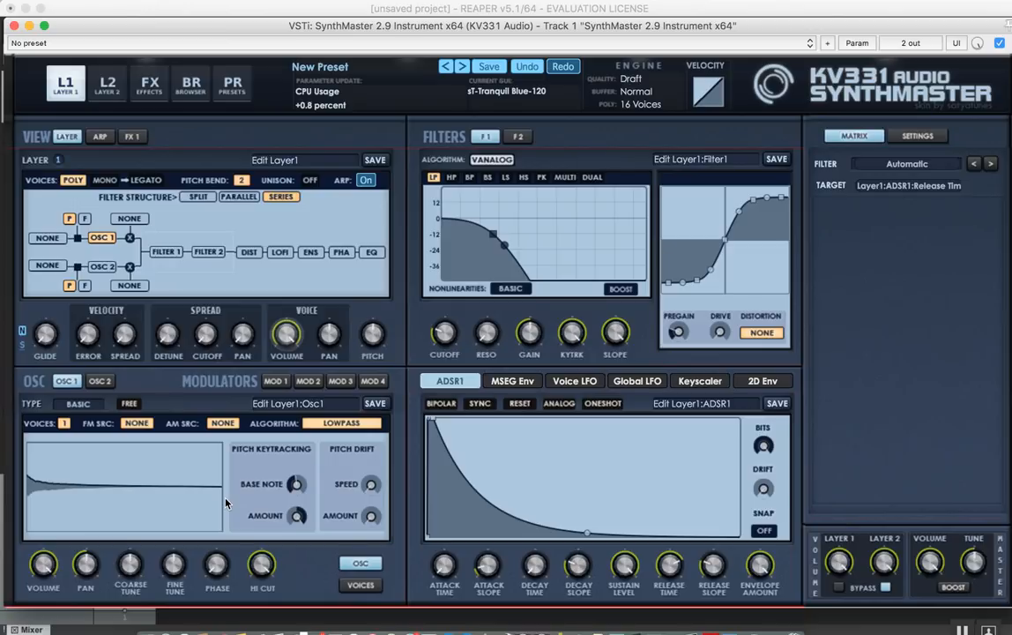
pyautogui.moveTo(212, 162)
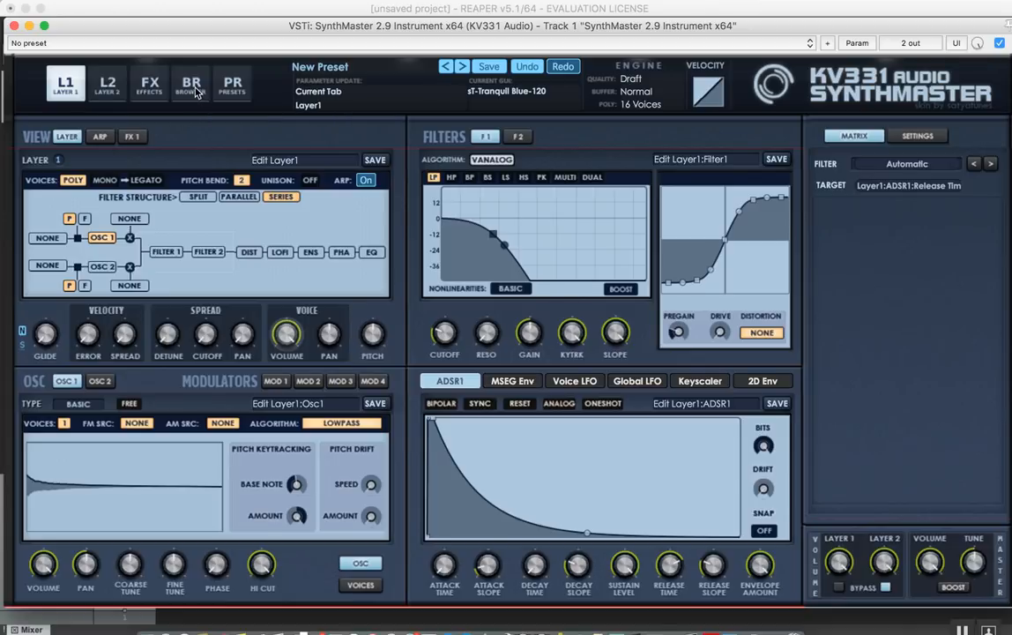
# Step: Show the Purchased products in SynthMaster's preset browser Bank list
pyautogui.click(191, 82)
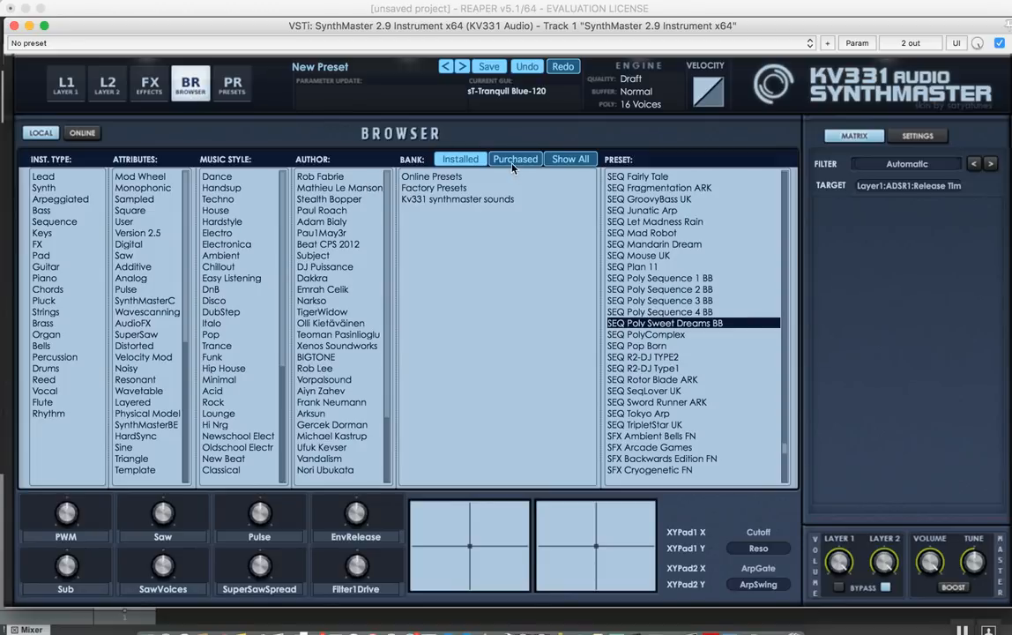
pyautogui.click(459, 159)
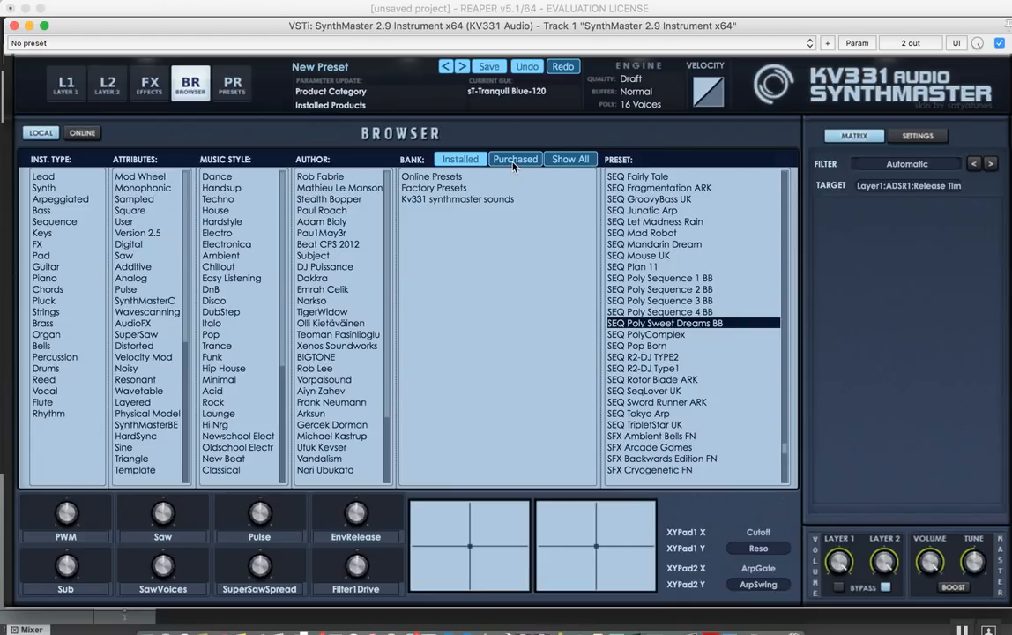
pyautogui.click(515, 159)
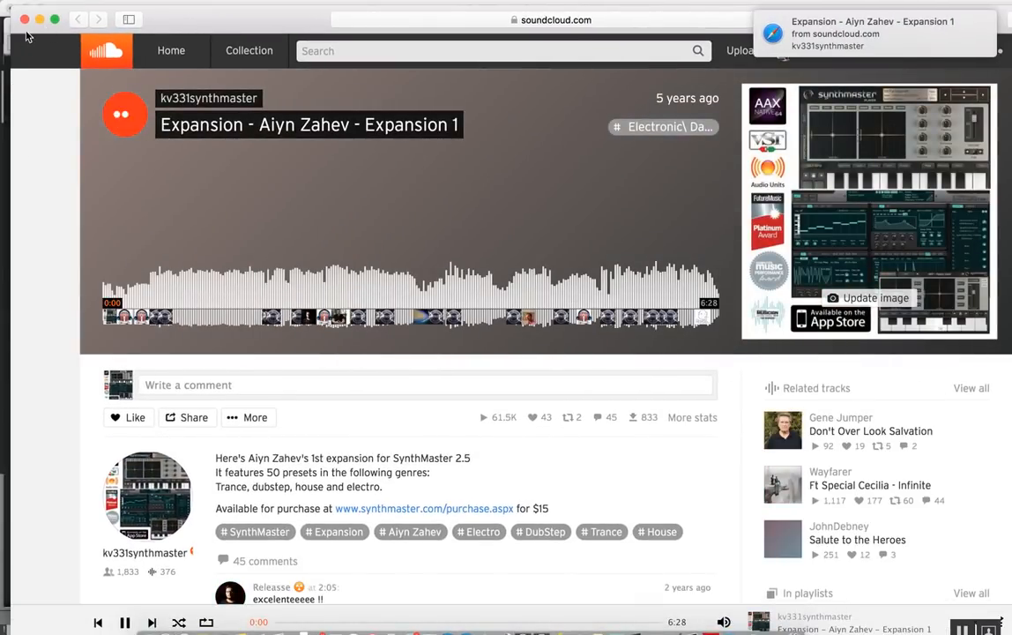
# Step: Play the Aiyn Zahev Expansion 1 demo track on SoundCloud
pyautogui.click(125, 114)
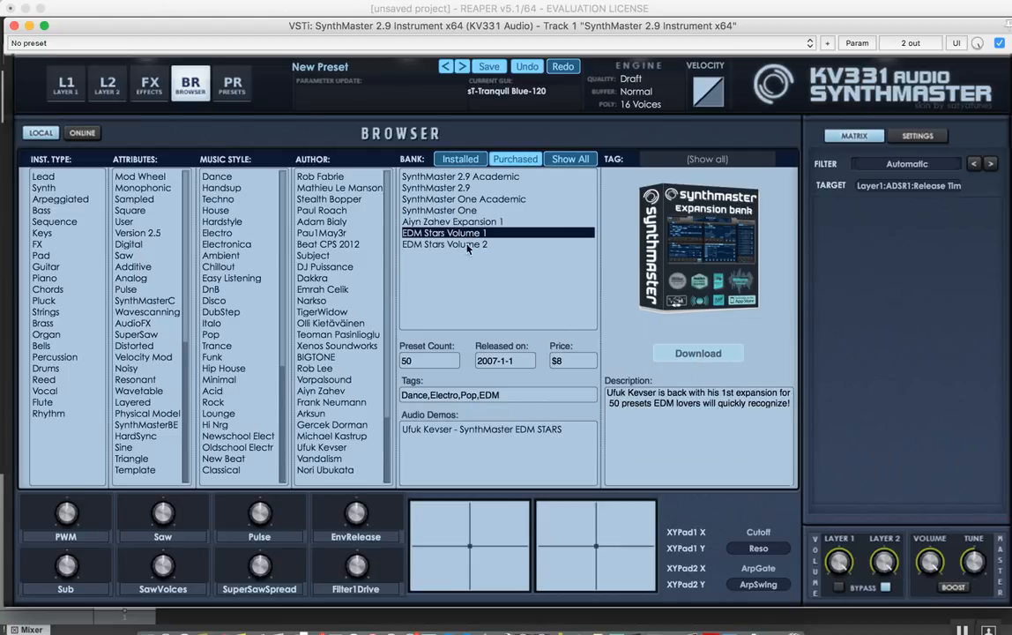
# Step: Select EDM Stars Volume 2 in the purchased banks and download it
pyautogui.click(443, 244)
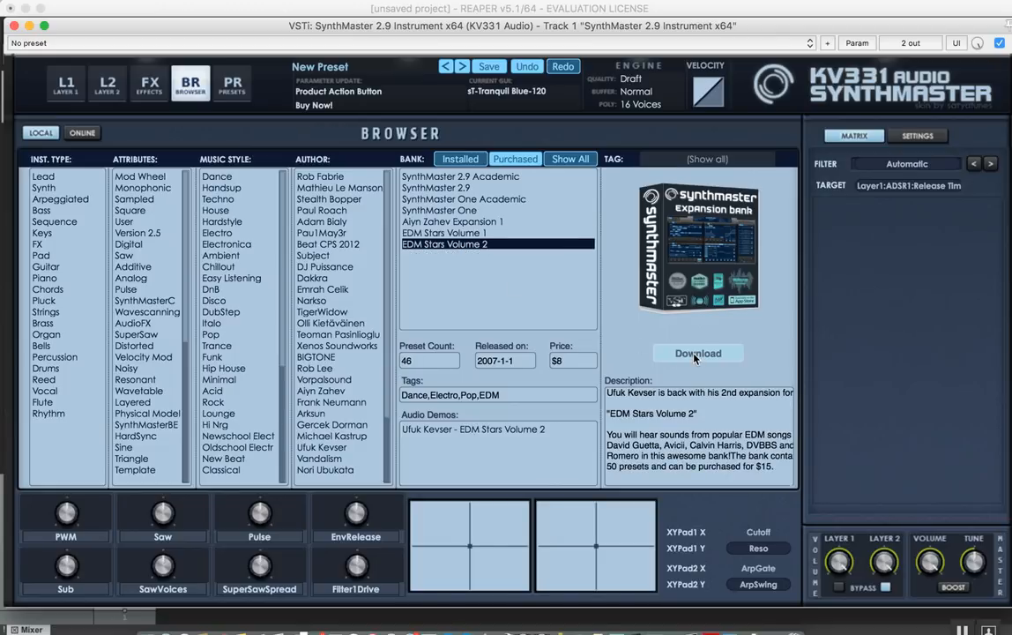
pyautogui.click(697, 352)
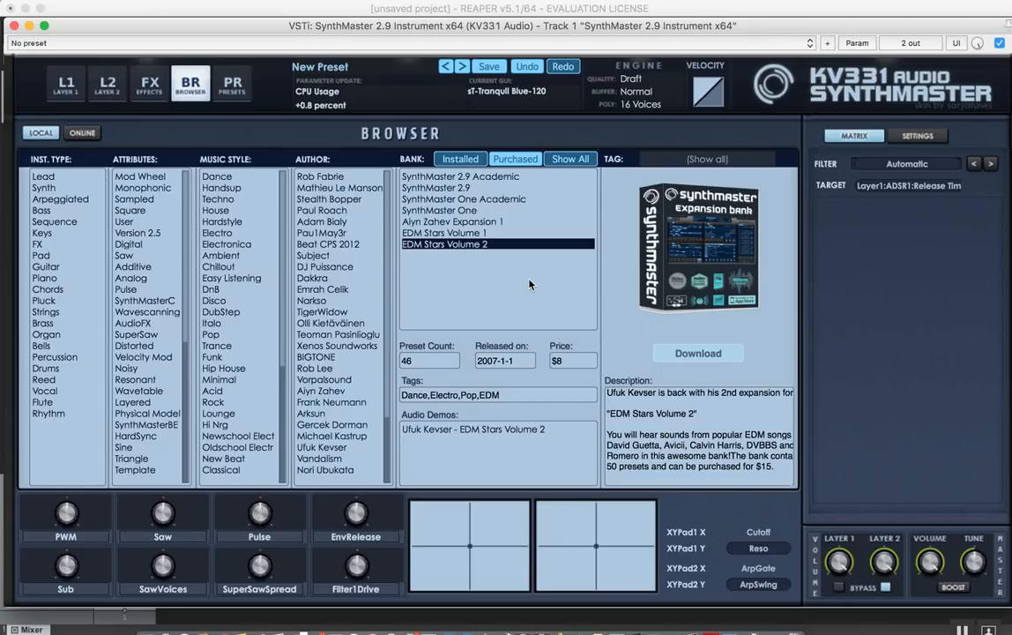
pyautogui.click(697, 353)
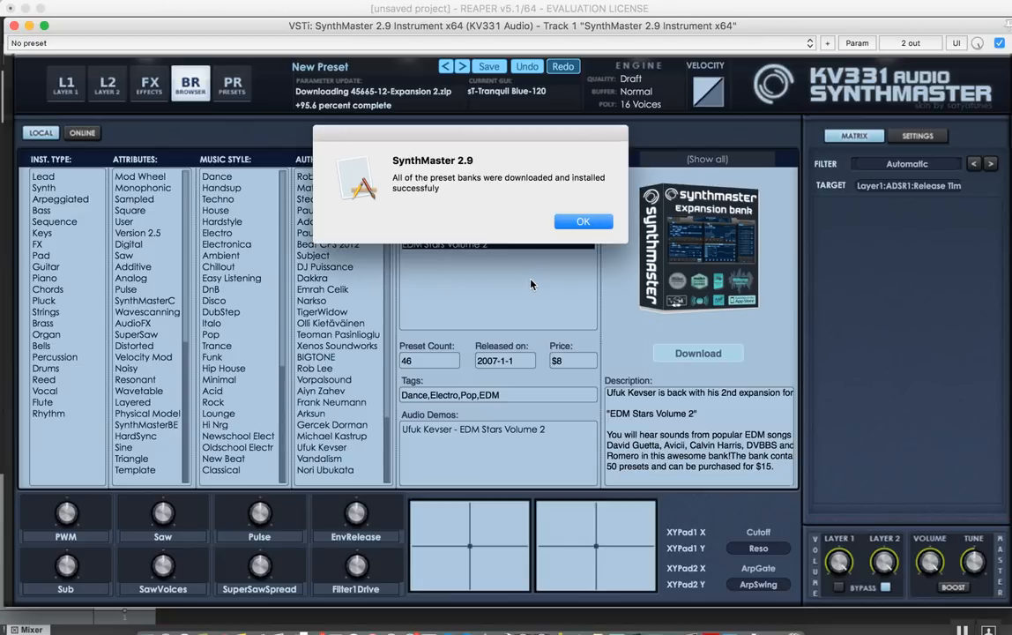
# Step: View both installed EDM Stars volumes and load the BA Laser Lights UK preset
pyautogui.click(582, 221)
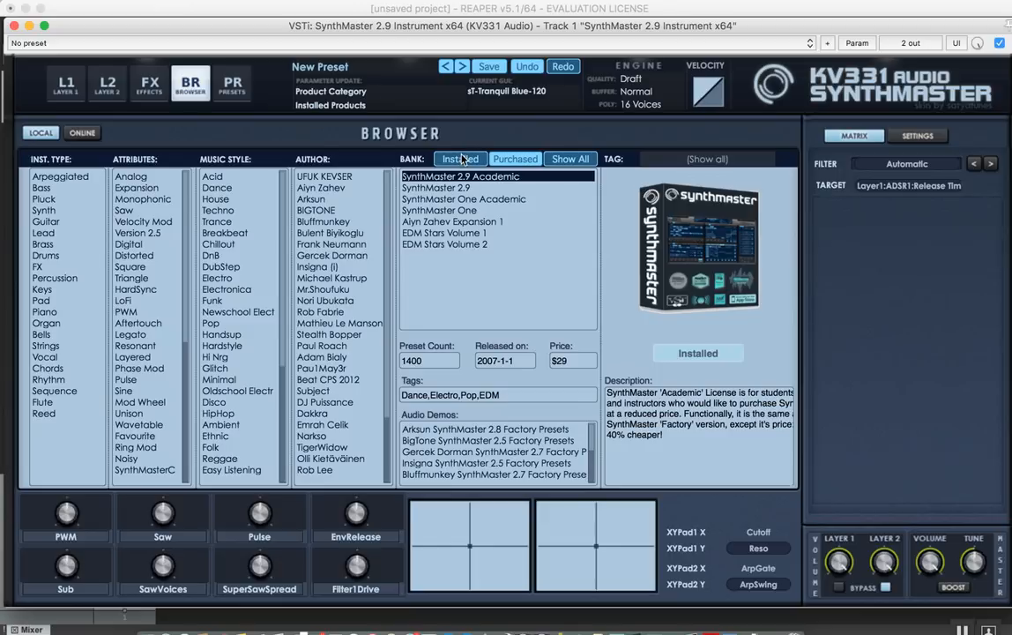
pyautogui.click(459, 158)
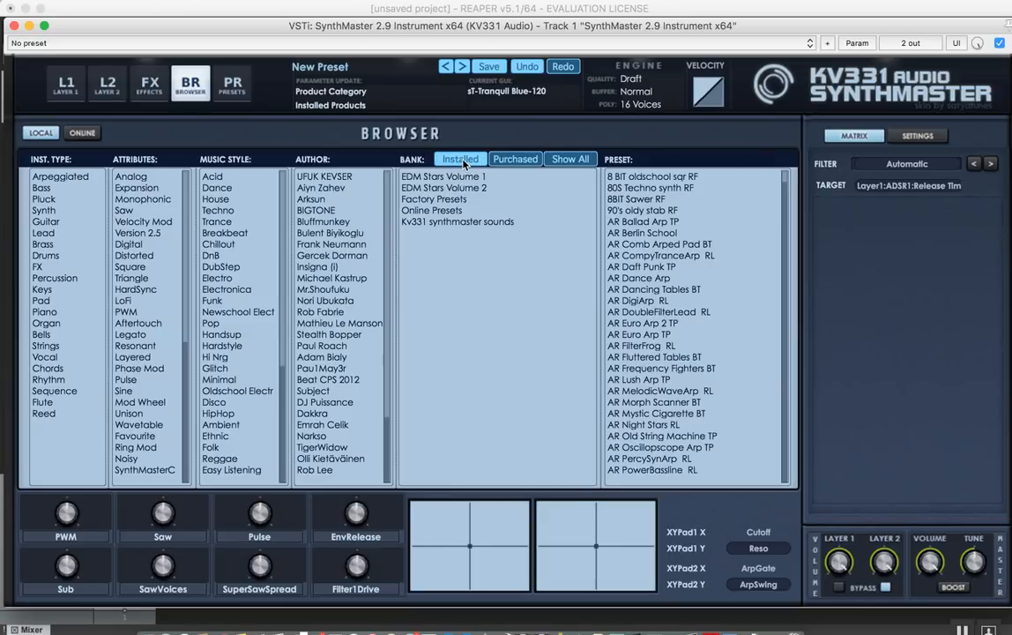
pyautogui.click(444, 176)
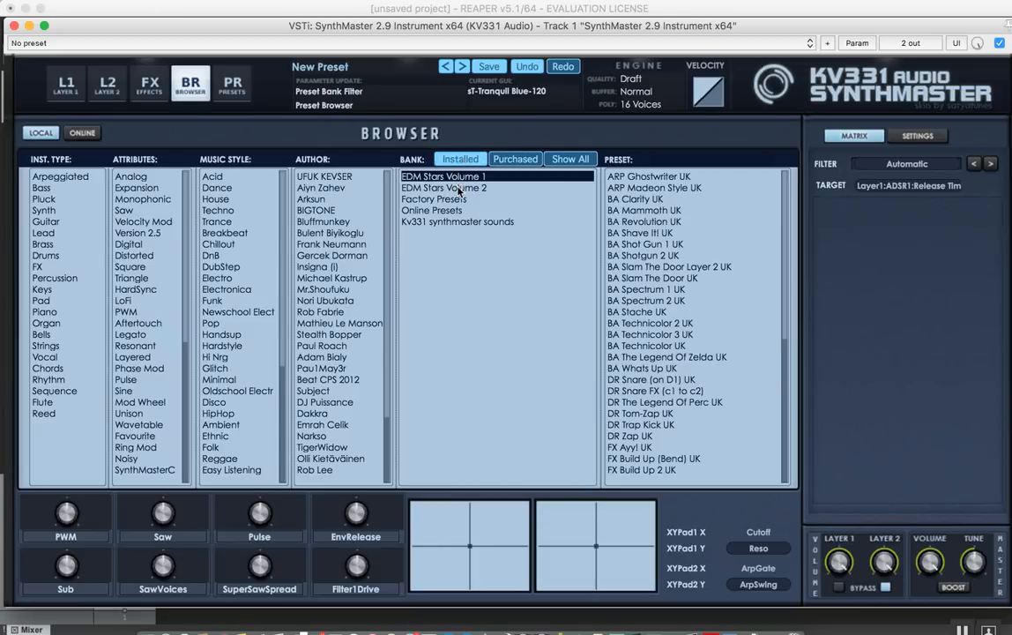
pyautogui.click(442, 187)
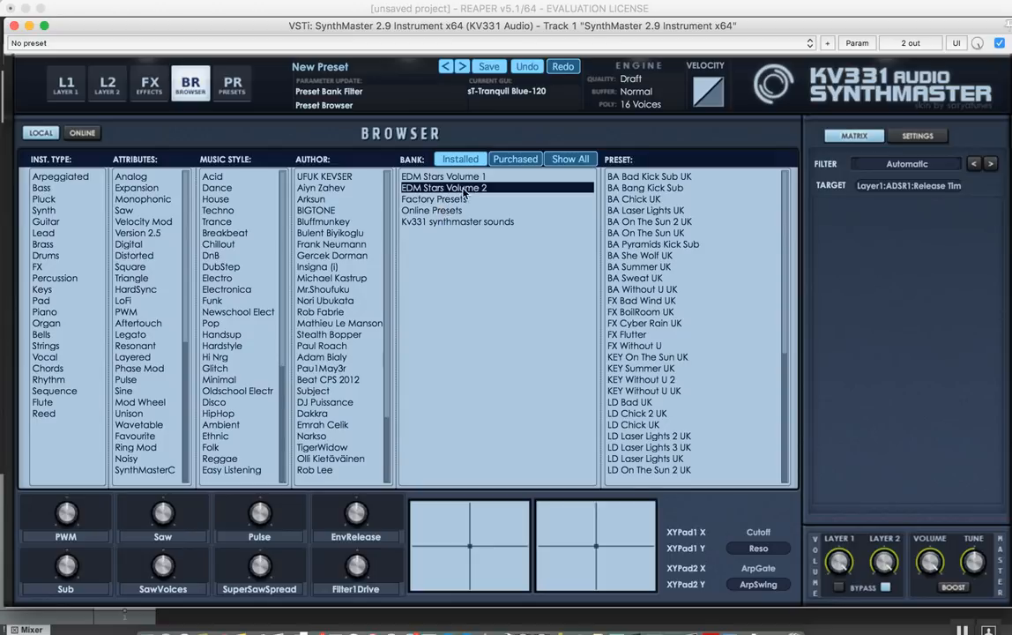
pyautogui.click(444, 176)
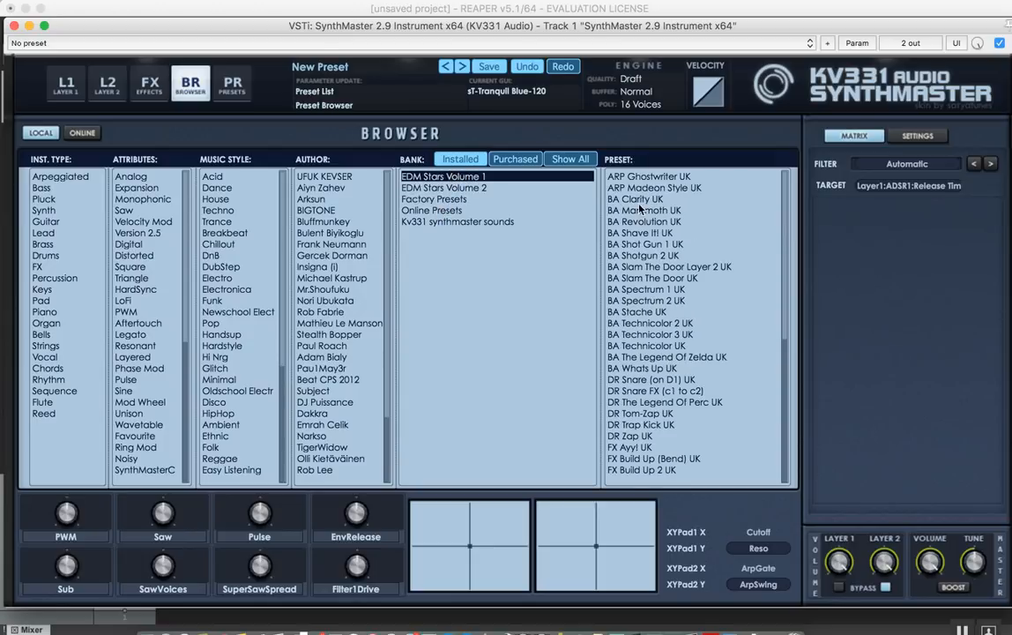
pyautogui.click(636, 199)
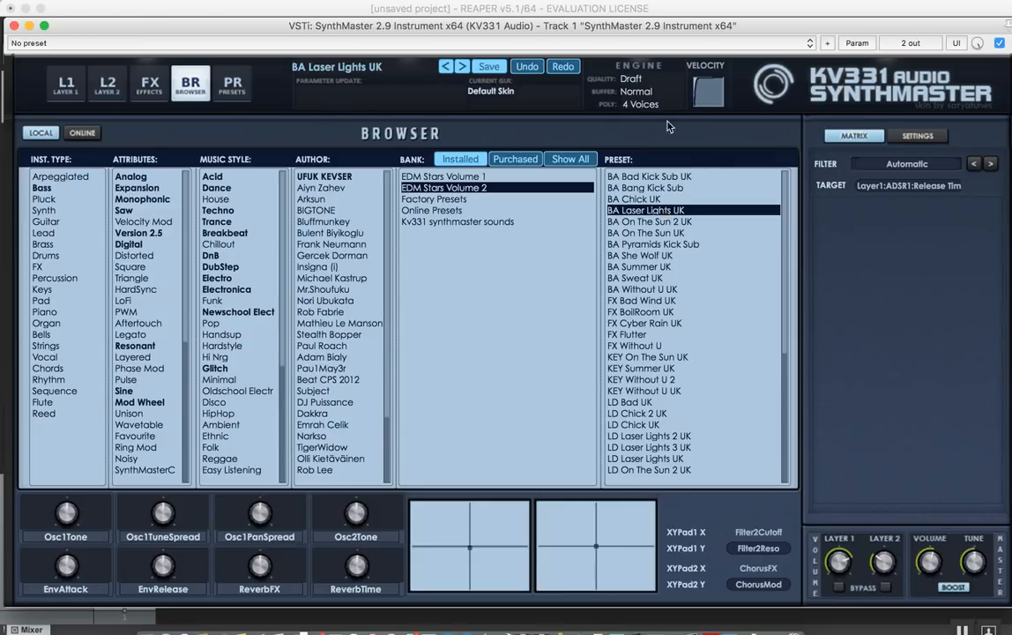
# Step: List all products, select Nori Ubukata Art Rock Basics and start Buy Now
pyautogui.click(570, 159)
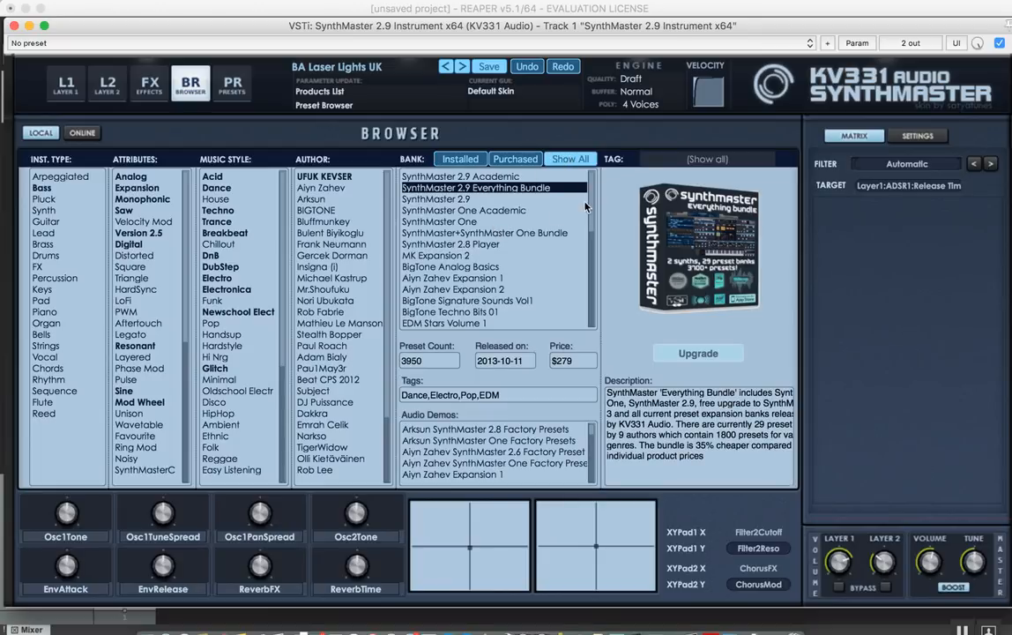
pyautogui.scroll(-3)
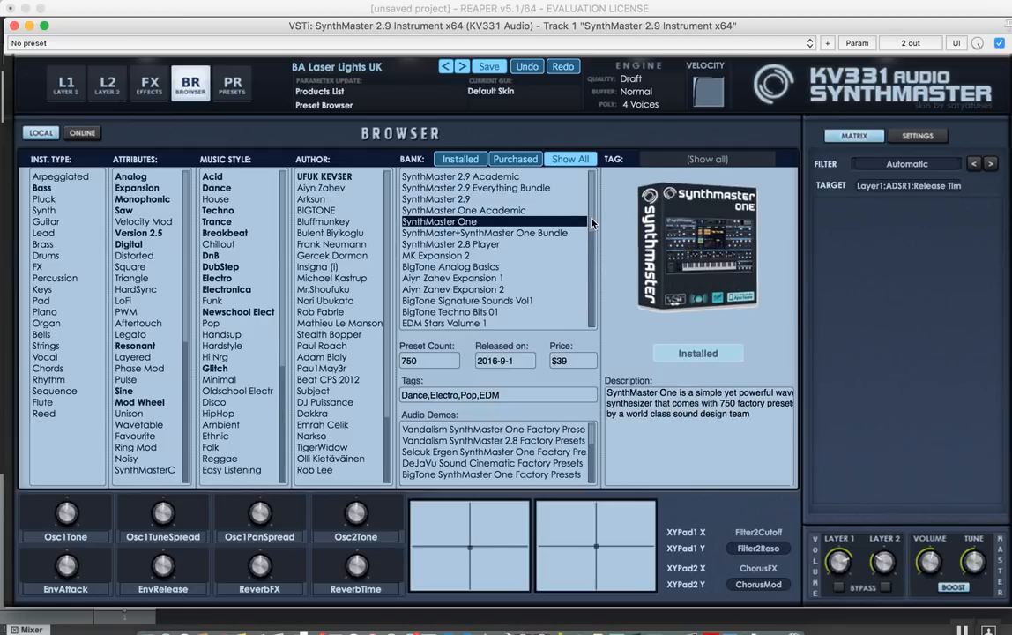
pyautogui.scroll(-3)
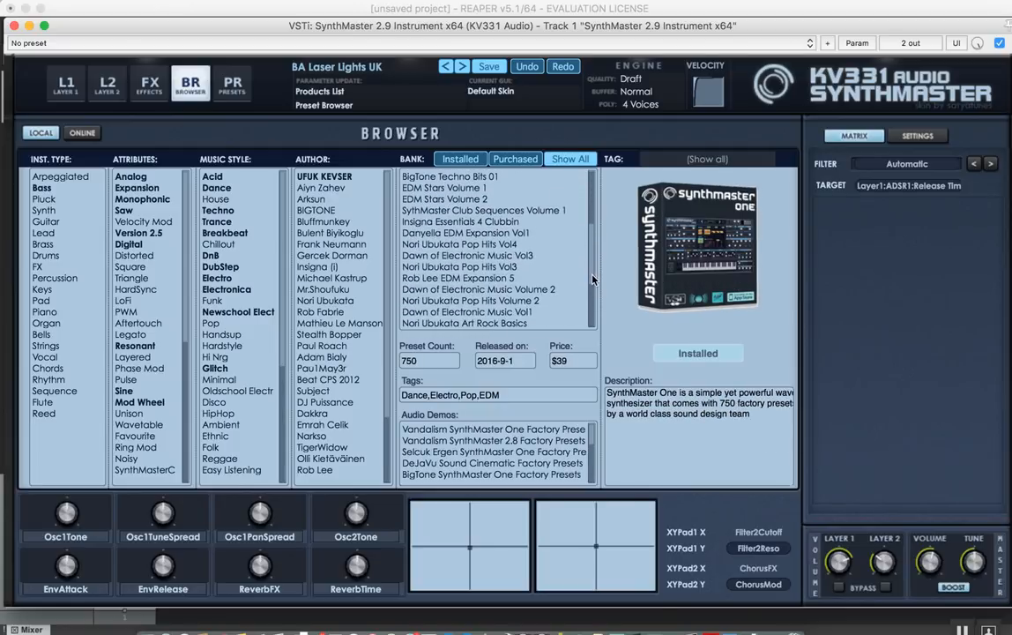
pyautogui.scroll(-3)
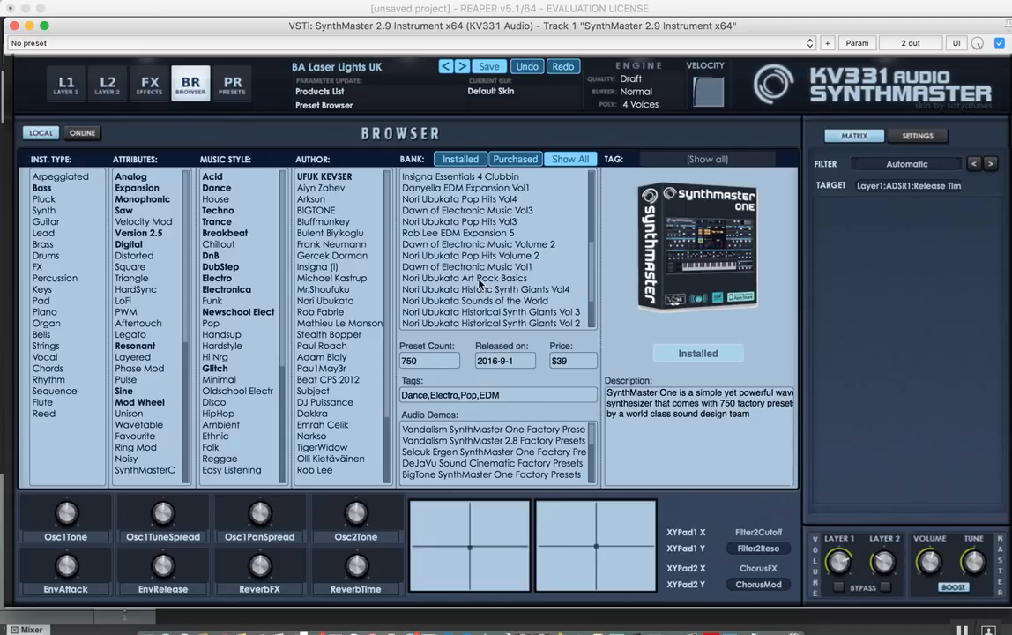
pyautogui.click(464, 278)
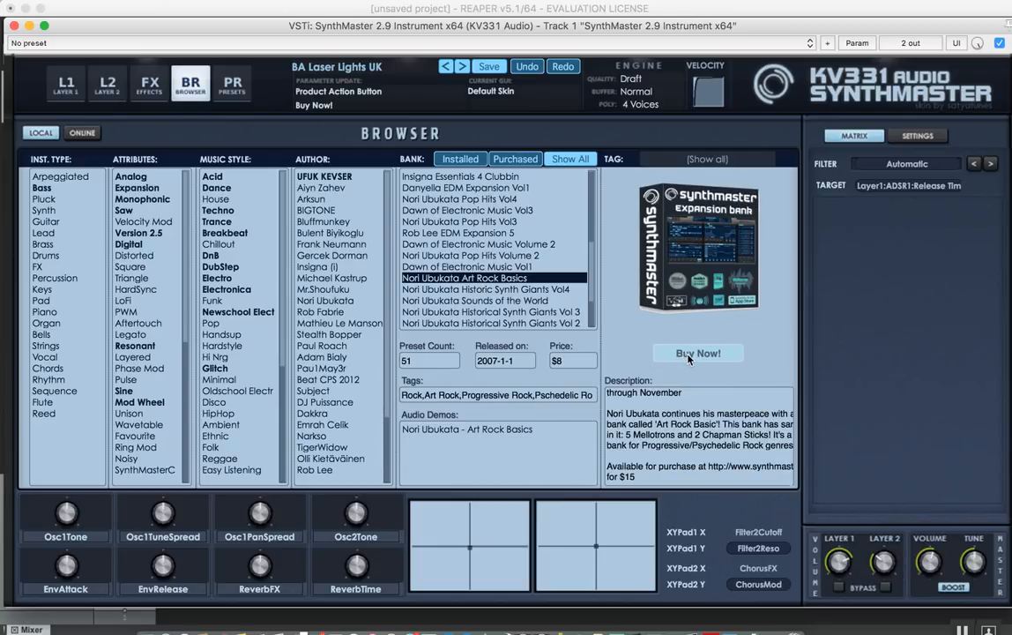
pyautogui.click(697, 353)
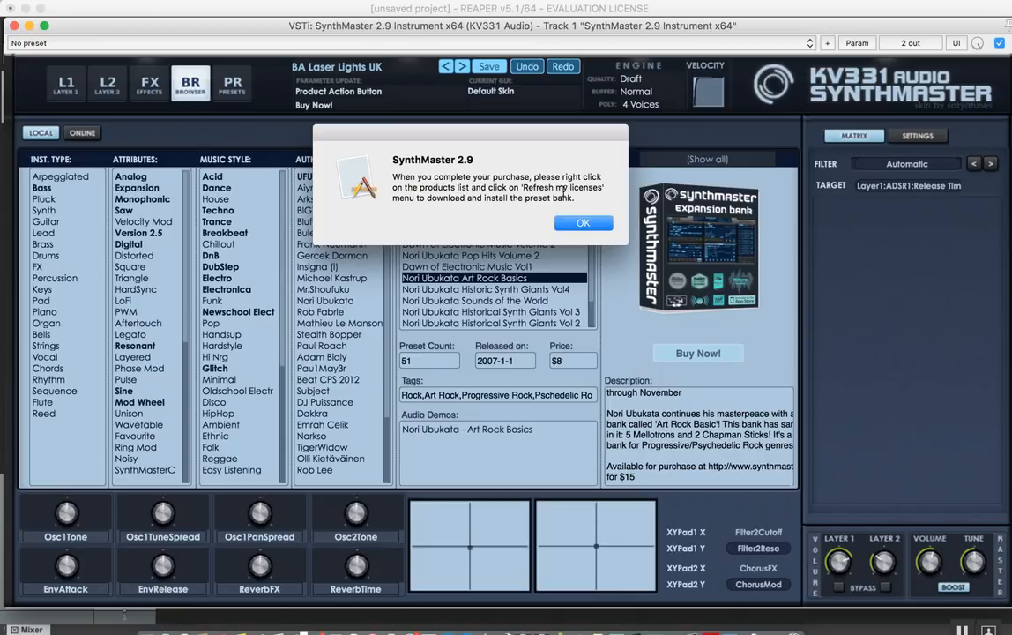
pyautogui.moveTo(557, 218)
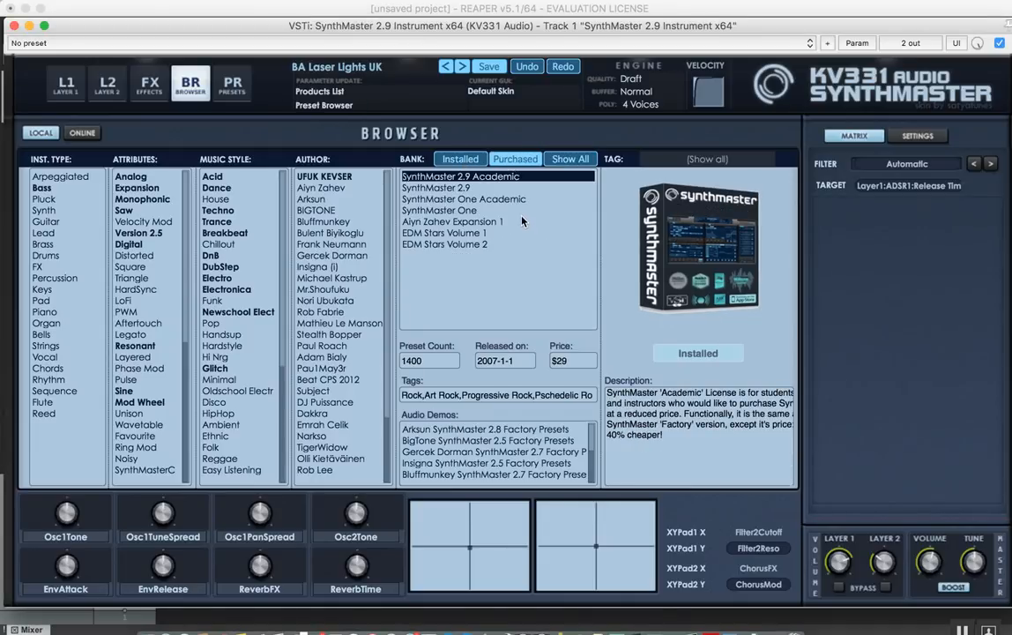
# Step: Refresh my licenses and accept downloading the newly added expansion banks
pyautogui.rightClick(521, 221)
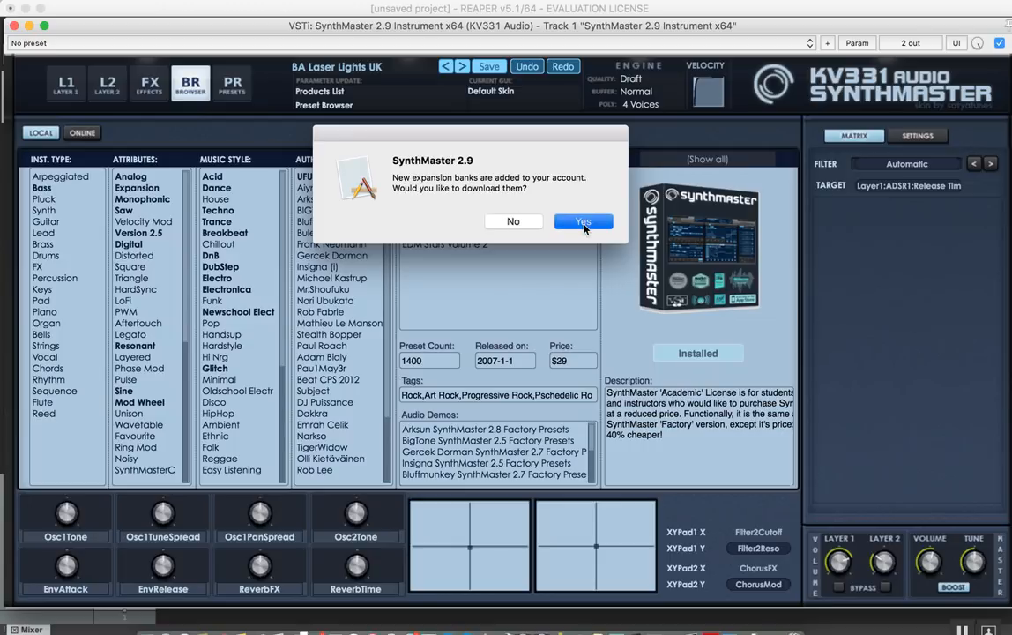
pyautogui.click(583, 222)
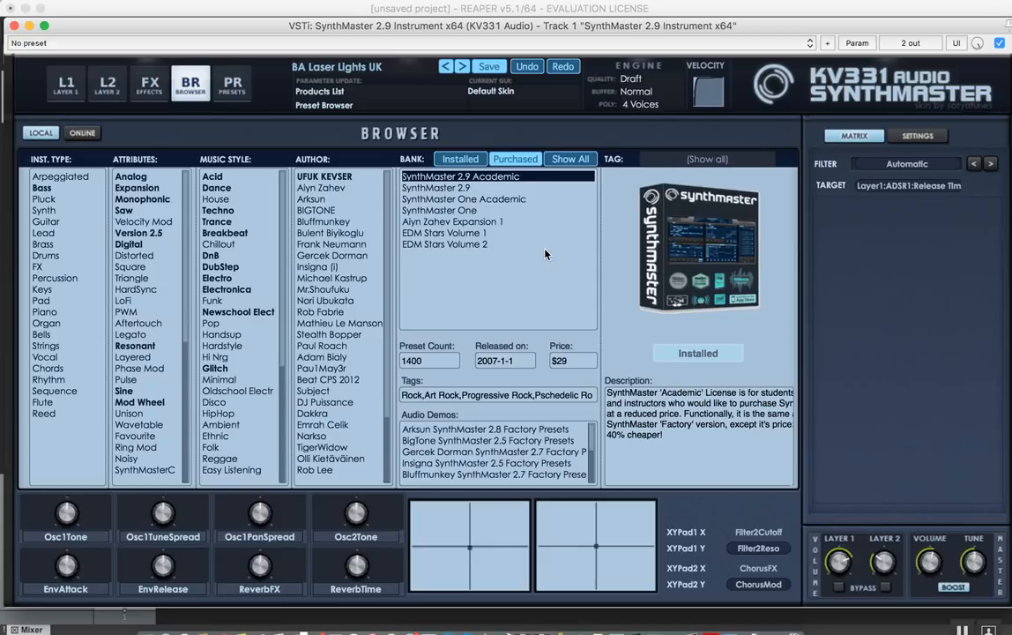